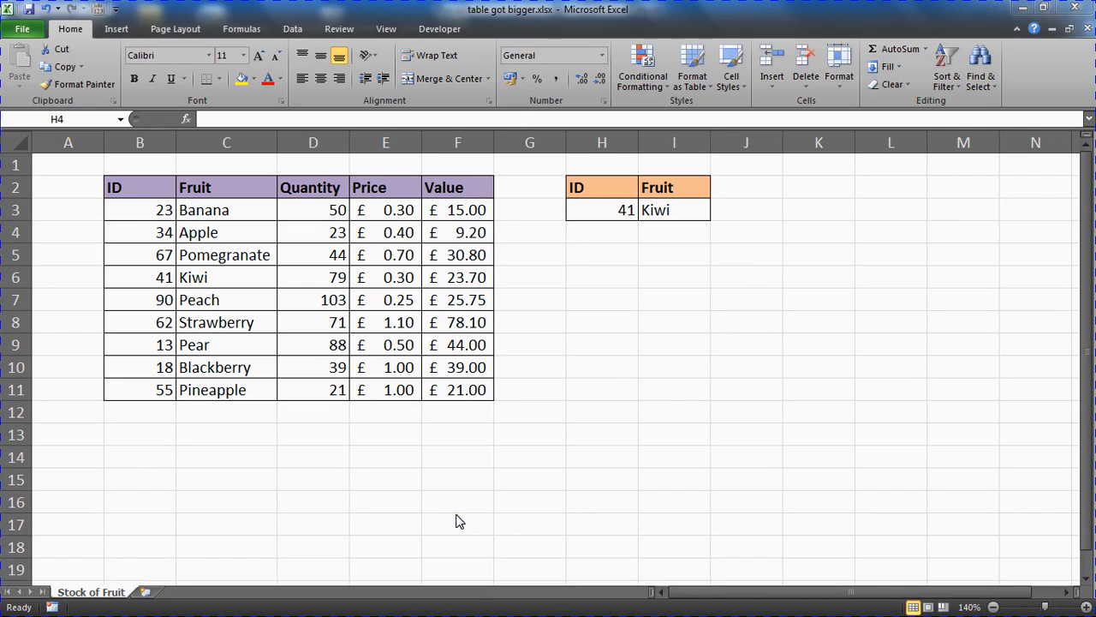
{"action": "mouse_move", "coordinate": [596, 363]}
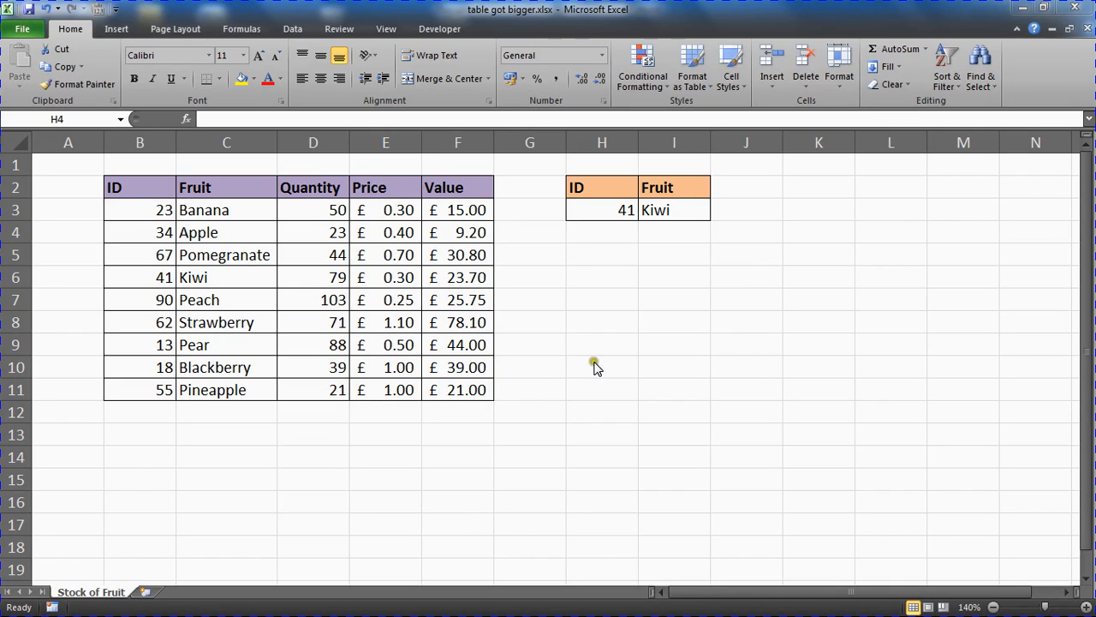
{"action": "mouse_move", "coordinate": [202, 226]}
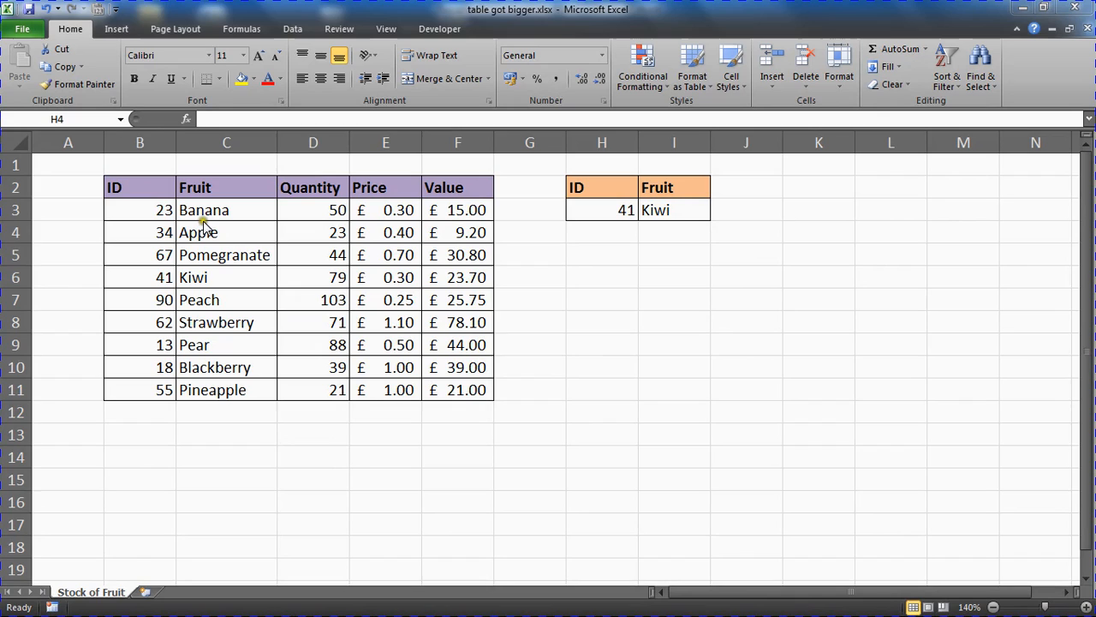
Review the fruit data block and the existing Fruit lookup formula, leaving it unchanged.
{"action": "left_click_drag", "start_coordinate": [140, 187], "coordinate": [386, 390]}
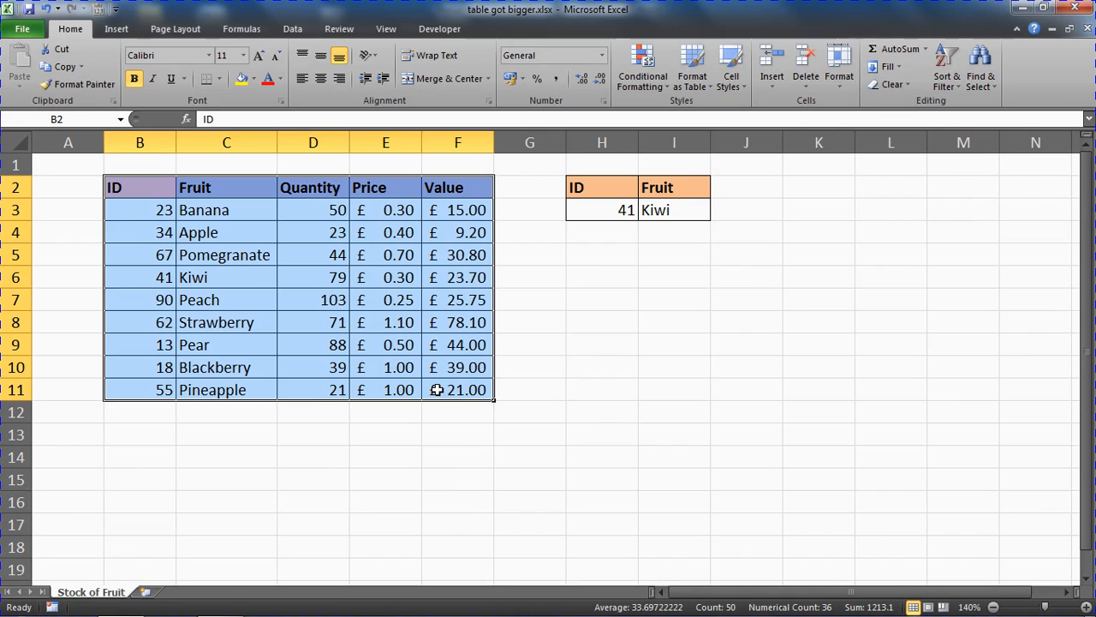
{"action": "mouse_move", "coordinate": [572, 276]}
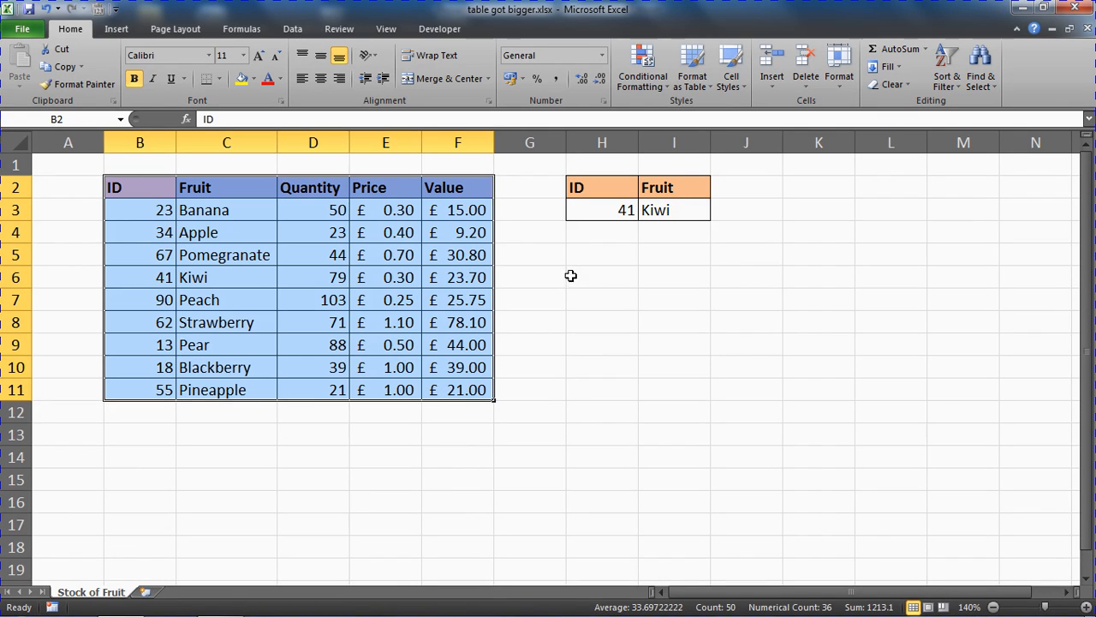
{"action": "mouse_move", "coordinate": [627, 228]}
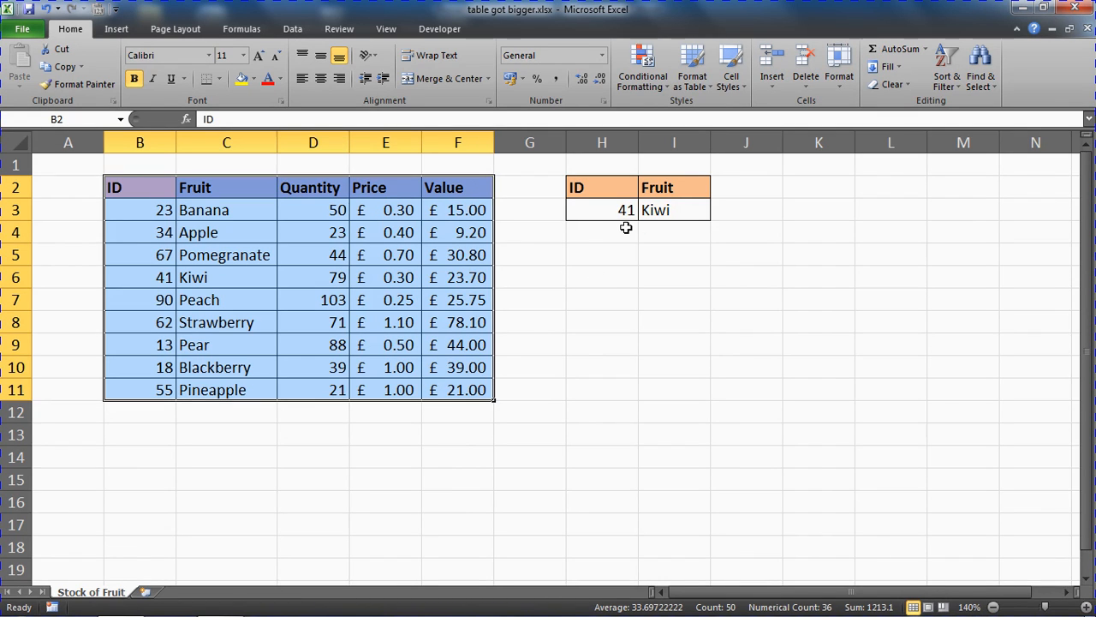
{"action": "left_click", "coordinate": [675, 209]}
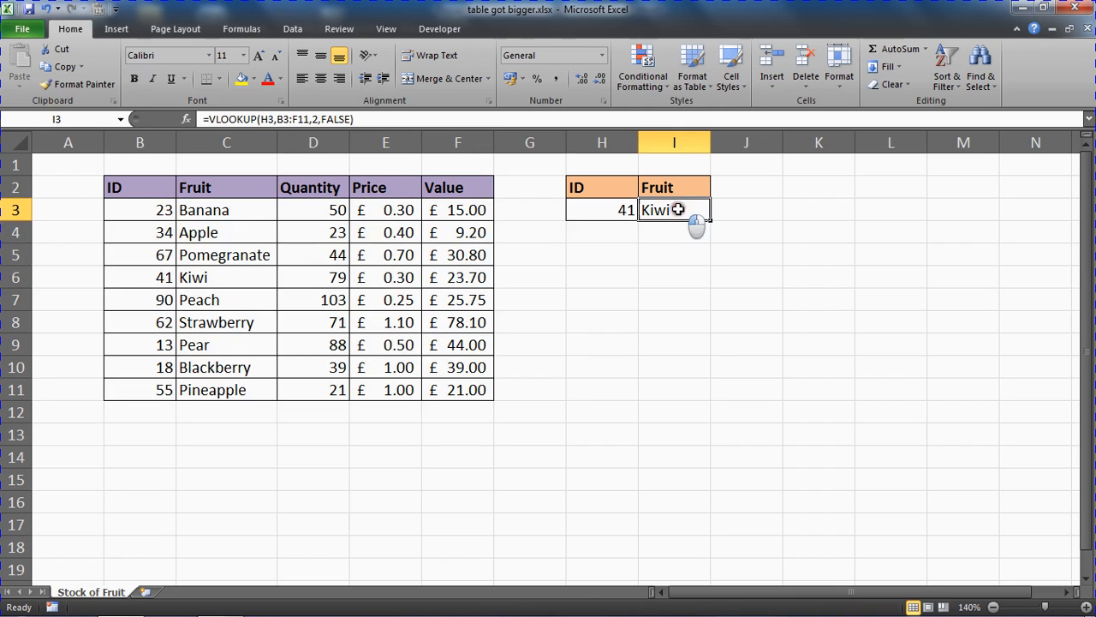
{"action": "mouse_move", "coordinate": [671, 278]}
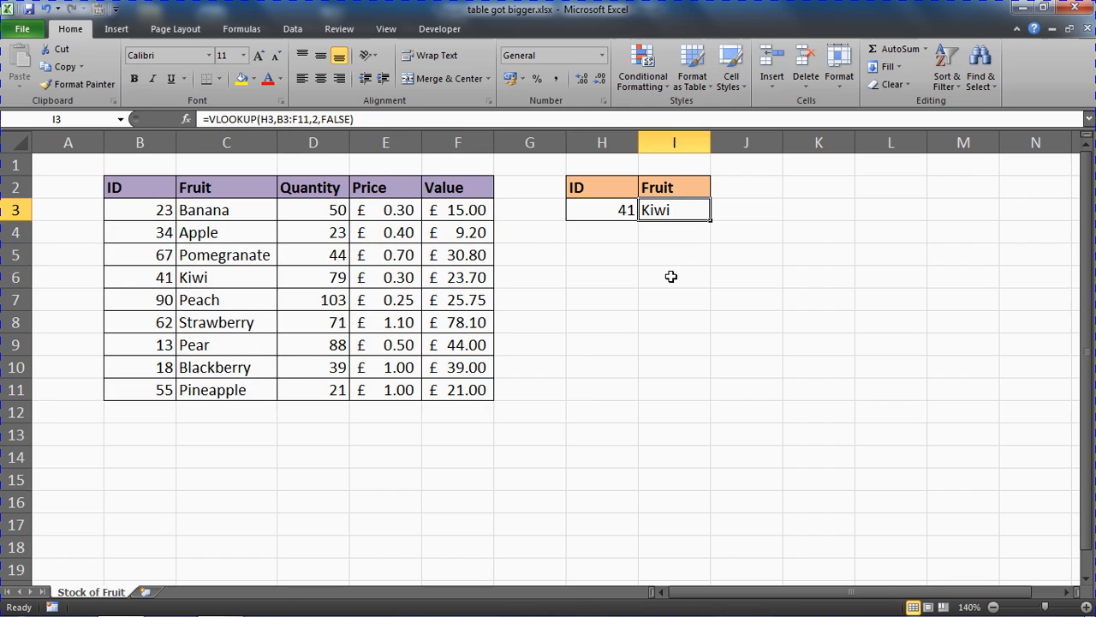
{"action": "mouse_move", "coordinate": [661, 224]}
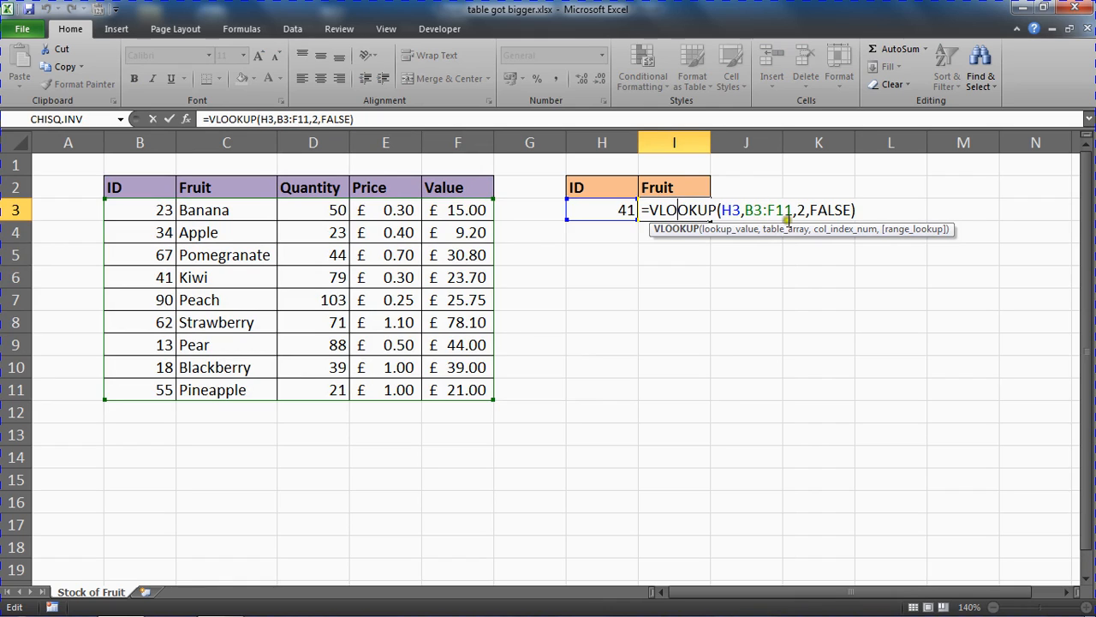
{"action": "mouse_move", "coordinate": [741, 285]}
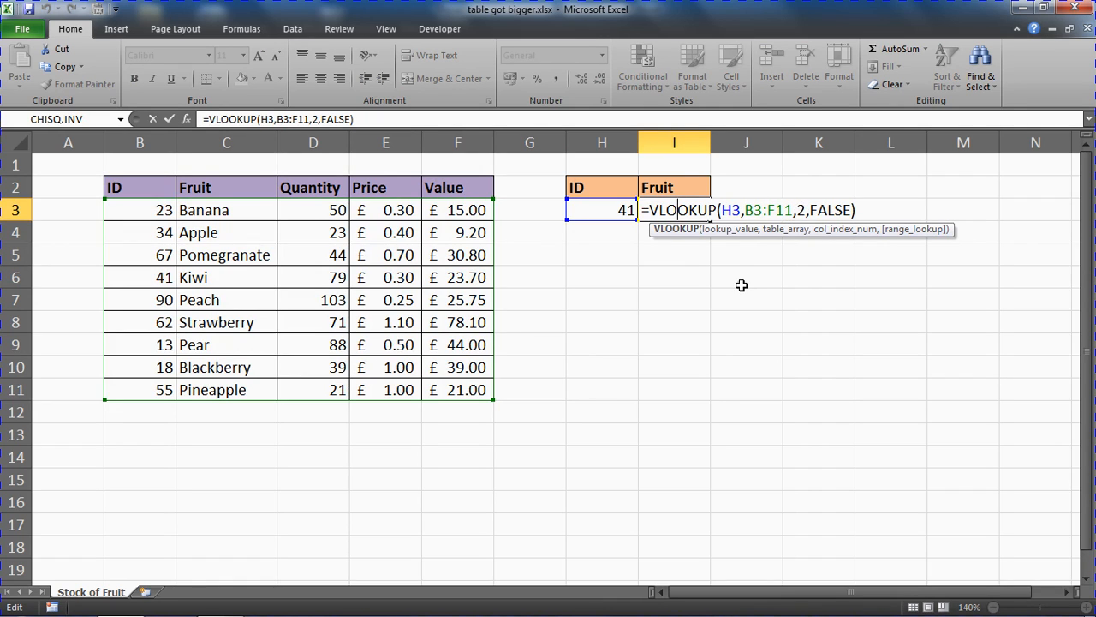
{"action": "key", "text": "Return"}
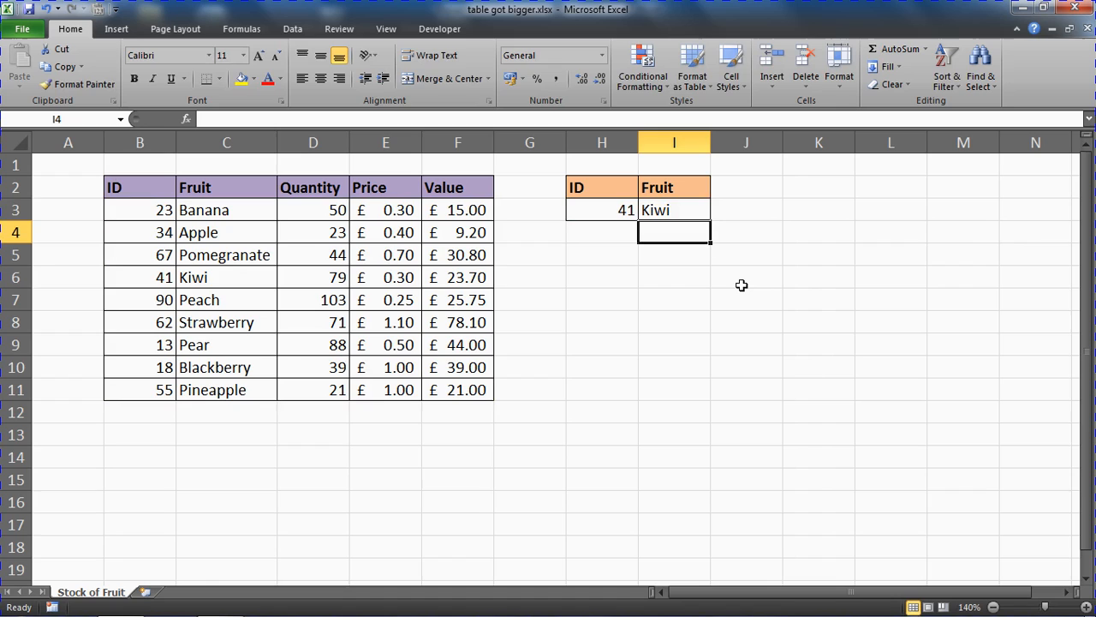
{"action": "mouse_move", "coordinate": [151, 407]}
{"action": "type", "text": "77"}
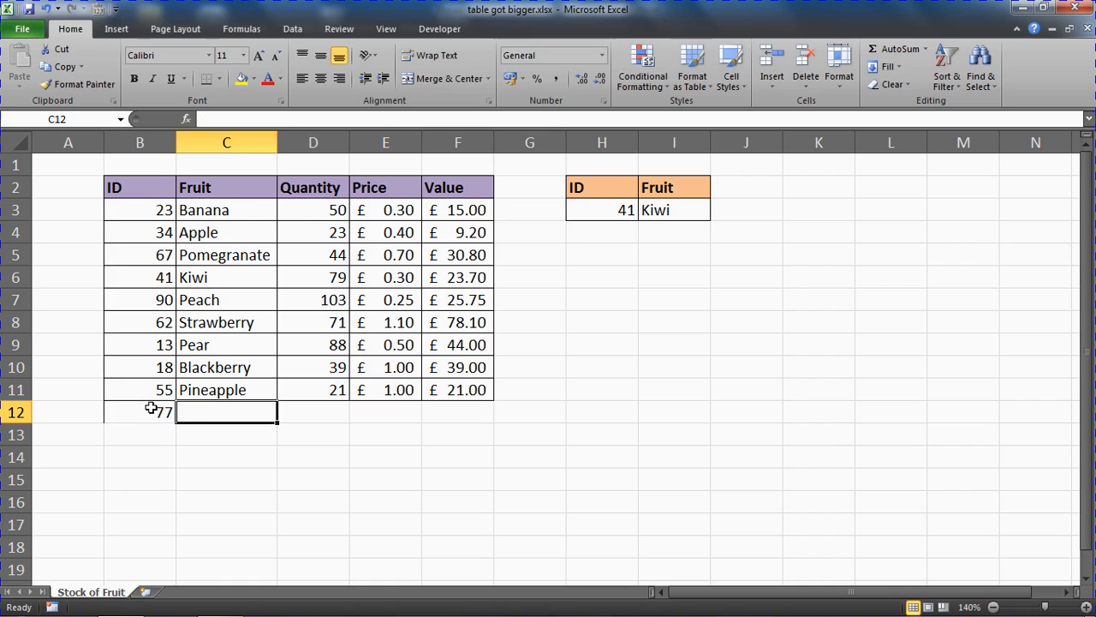
Enter the new Grapes row in row 12 with ID 77, quantity 44 and price £1.20.
{"action": "type", "text": "Grapes"}
{"action": "left_click", "coordinate": [385, 411]}
{"action": "type", "text": "1."}
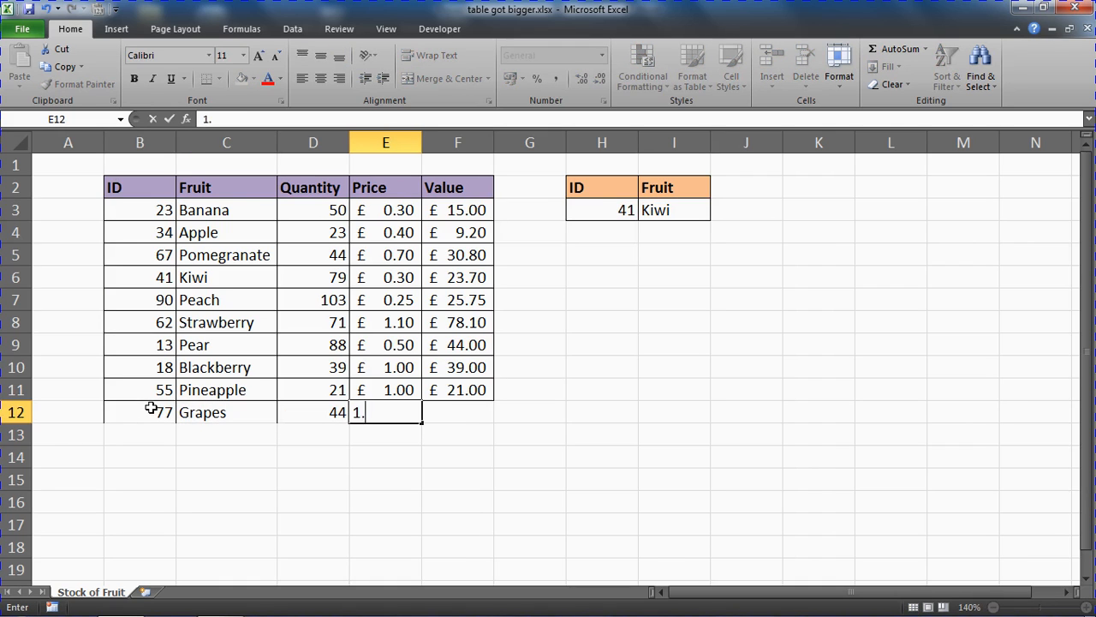
{"action": "key", "text": "Return"}
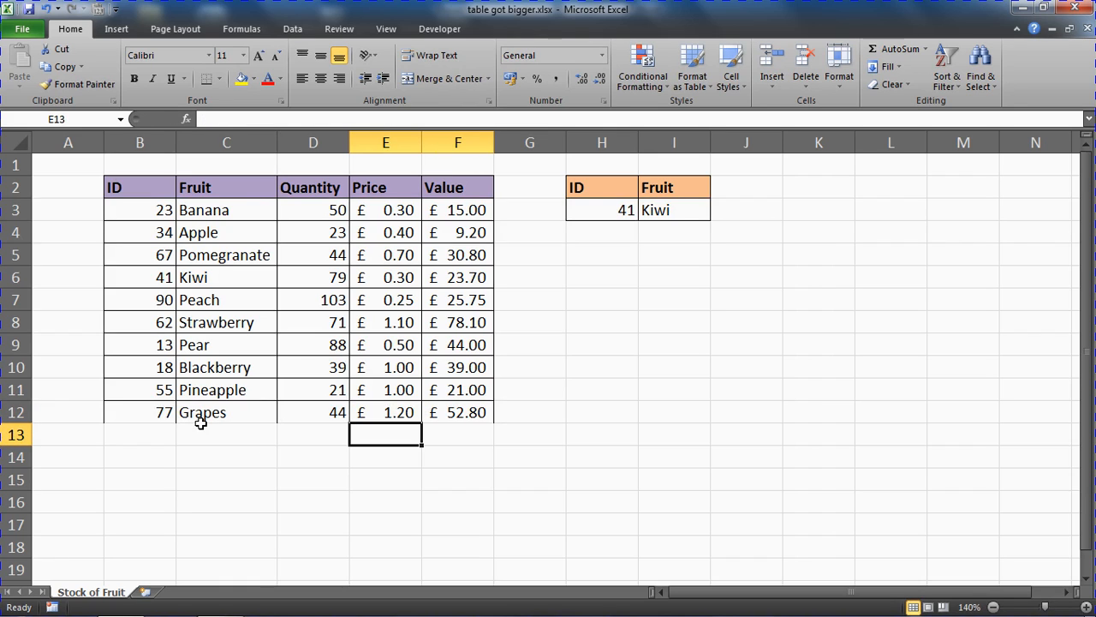
{"action": "mouse_move", "coordinate": [531, 294]}
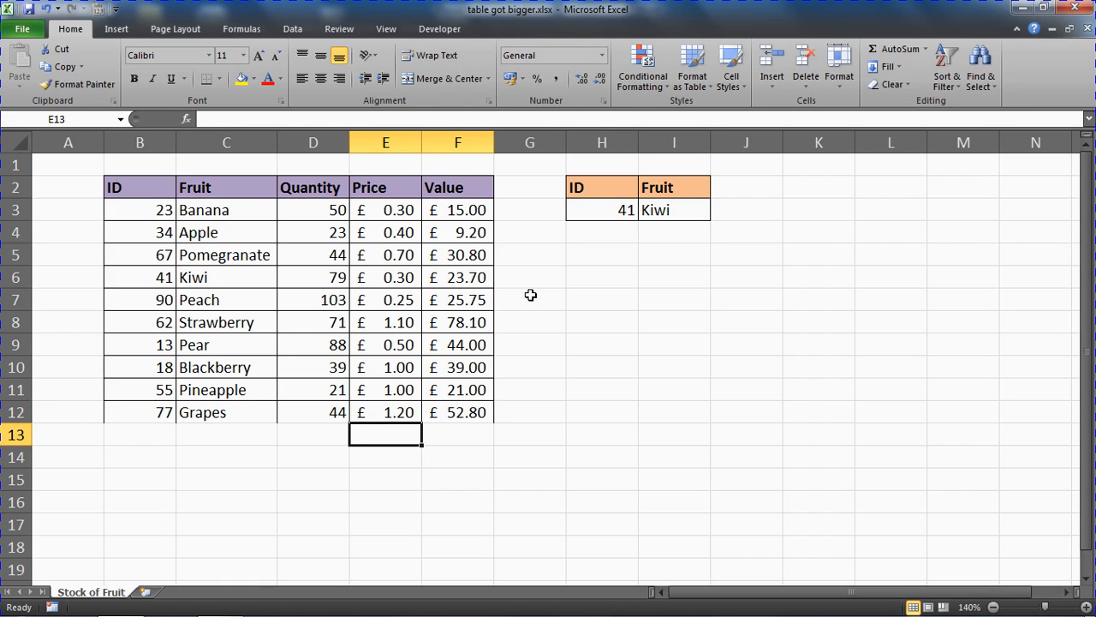
Set the lookup ID in H3 to 77, exposing that the VLOOKUP range B3:F11 misses Grapes.
{"action": "left_click", "coordinate": [603, 209]}
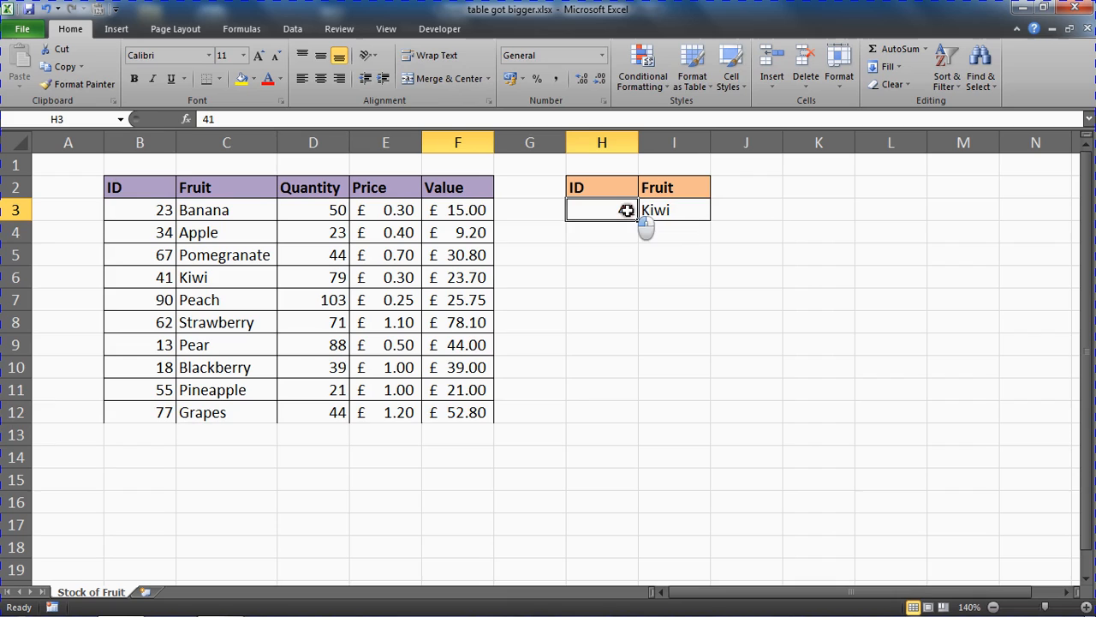
{"action": "type", "text": "77"}
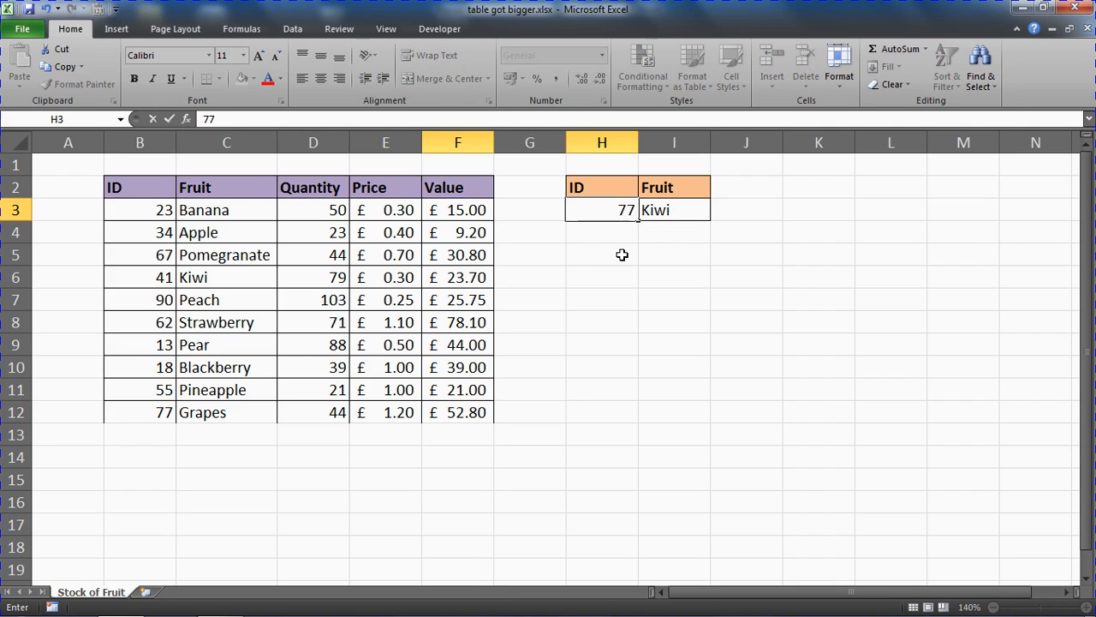
{"action": "key", "text": "Return"}
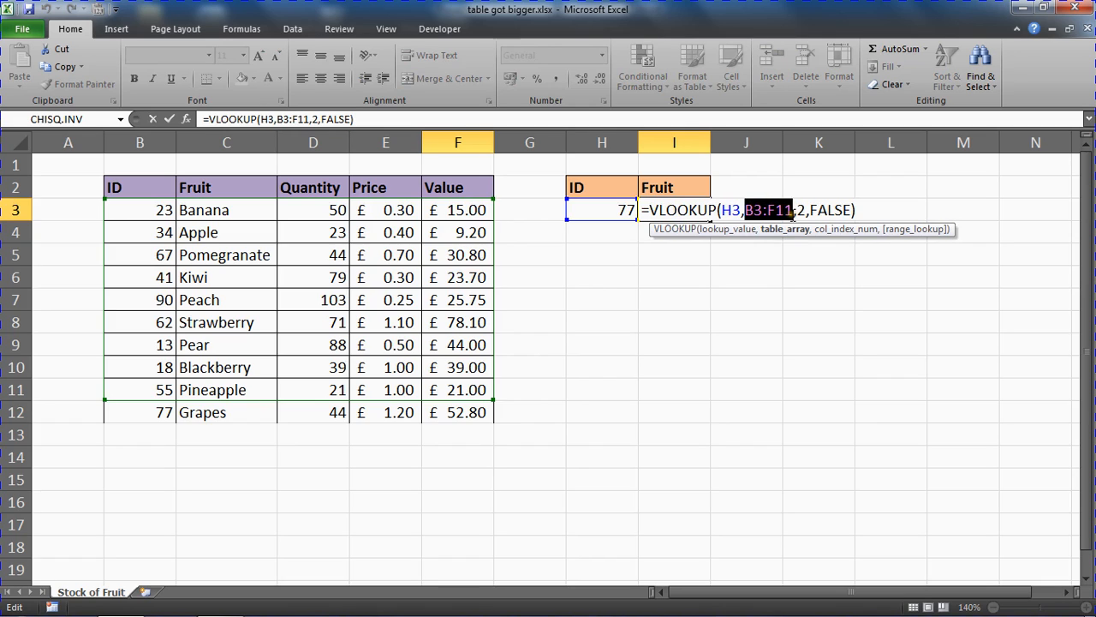
{"action": "mouse_move", "coordinate": [783, 285]}
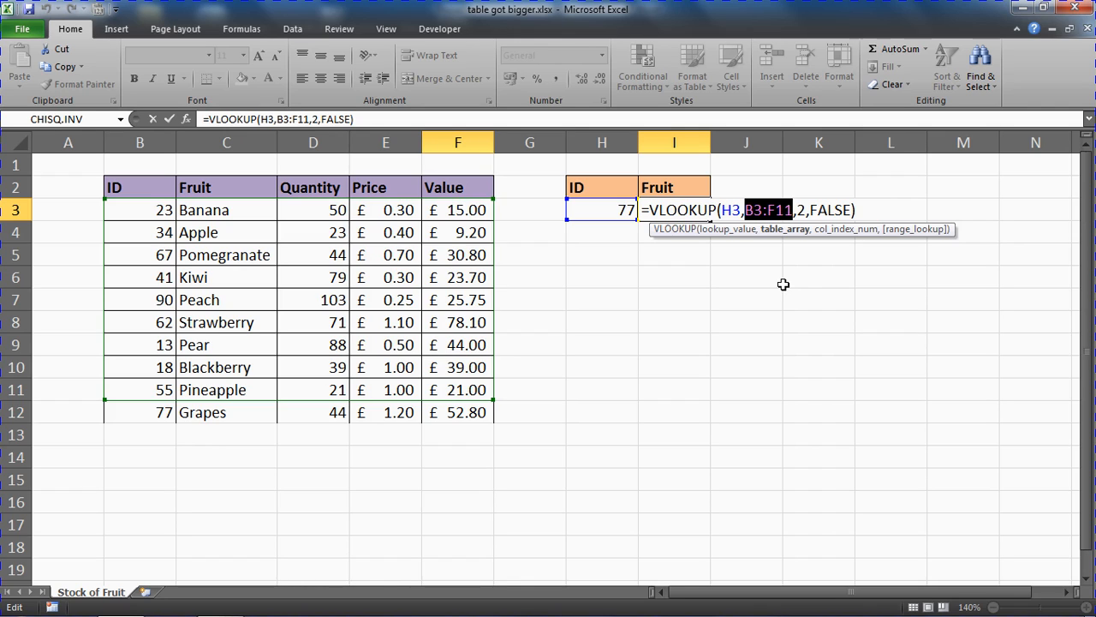
Undo the Grapes row and ID change so the lookup again returns Kiwi for 41.
{"action": "key", "text": "Return"}
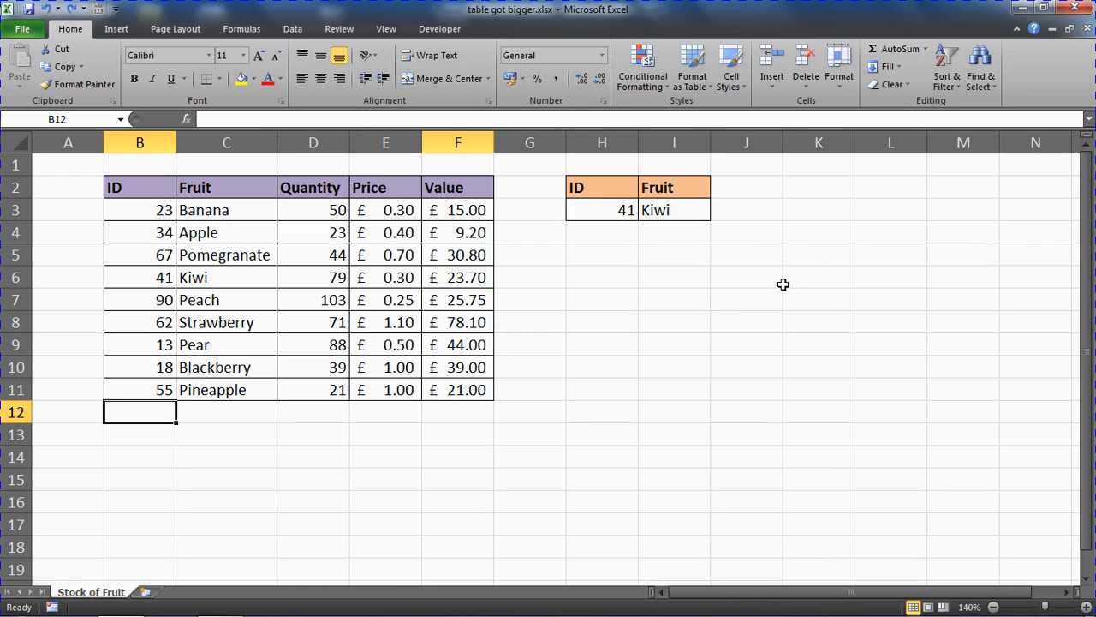
{"action": "left_click", "coordinate": [675, 344]}
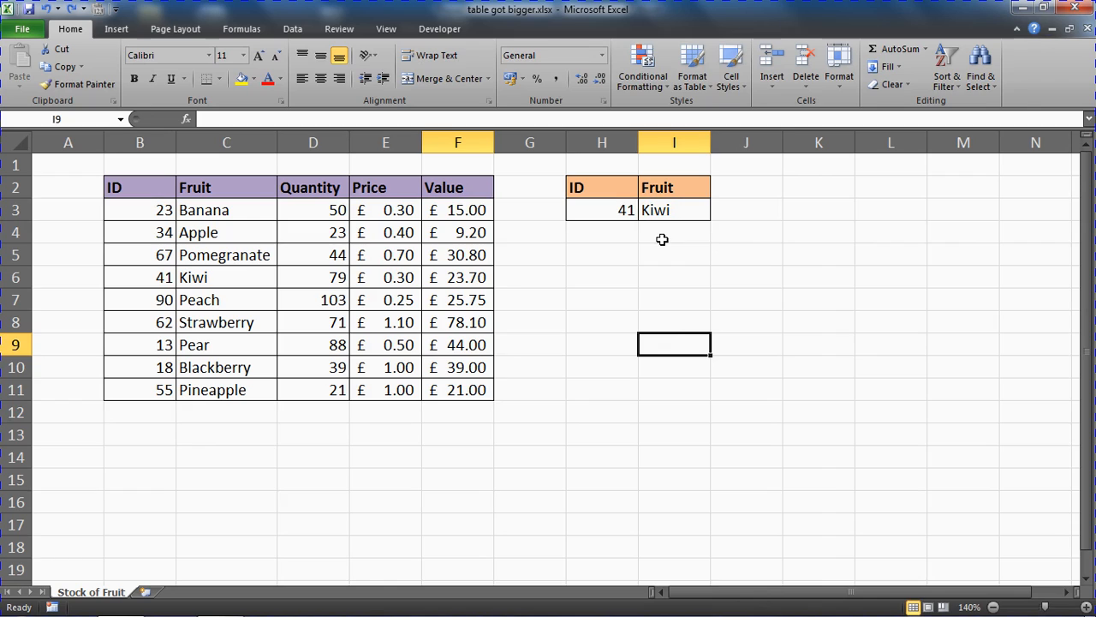
{"action": "mouse_move", "coordinate": [680, 277]}
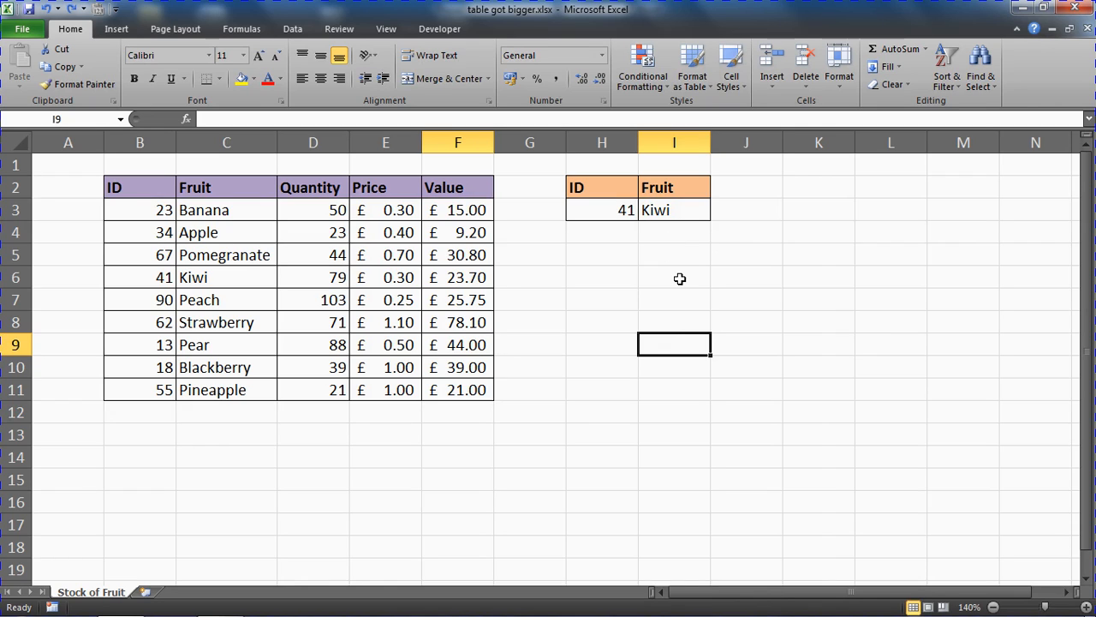
{"action": "mouse_move", "coordinate": [165, 188]}
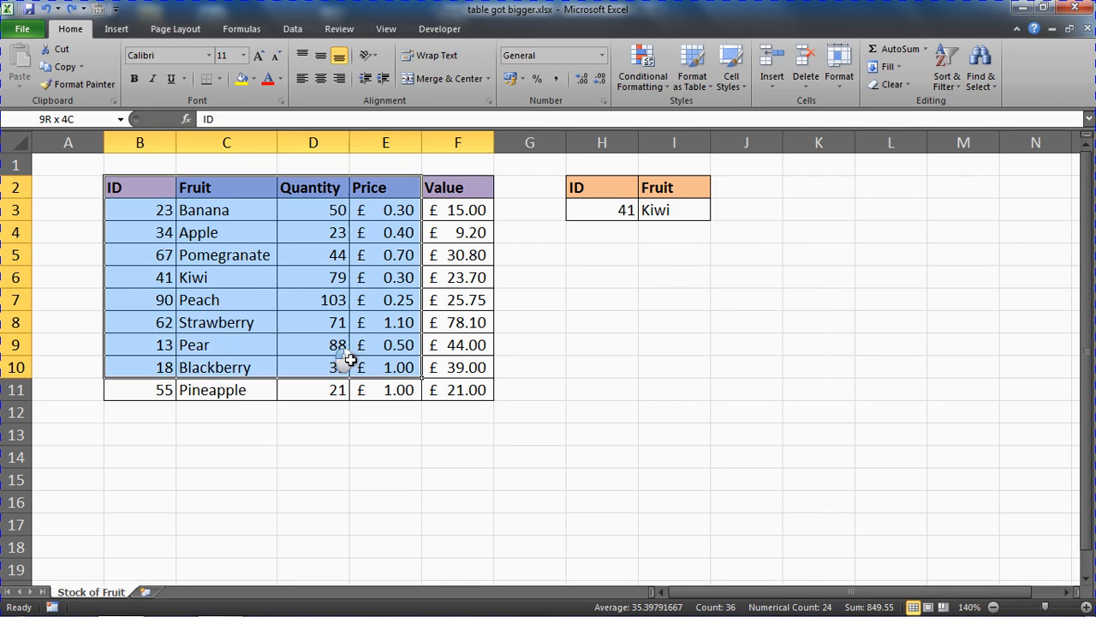
Select the fruit range B2:F11 and bring up the Format as Table style gallery.
{"action": "left_click", "coordinate": [140, 187]}
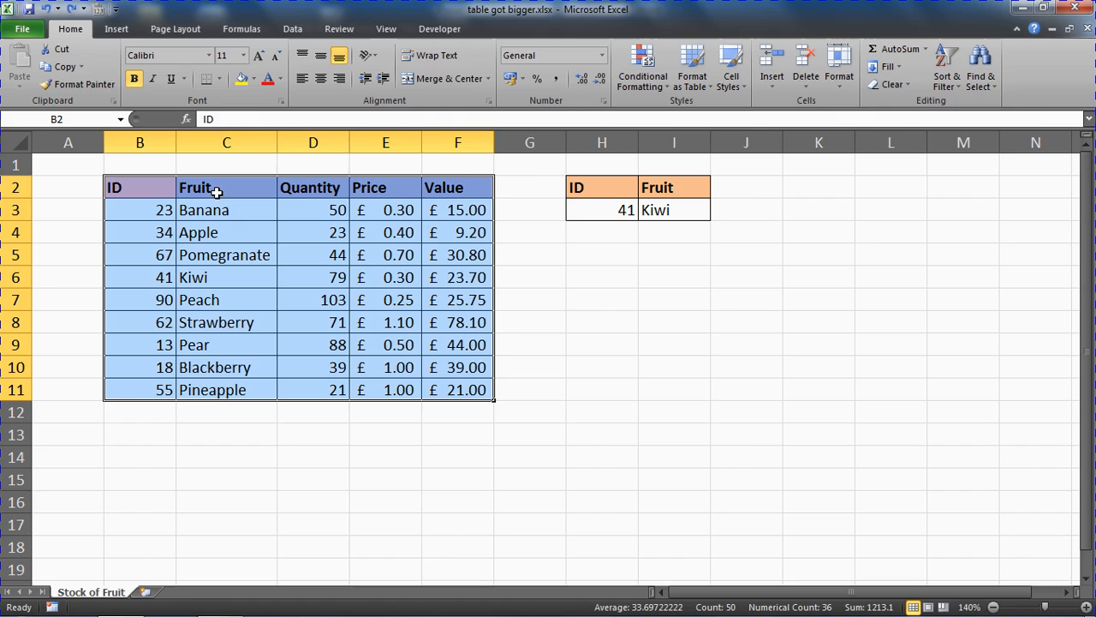
{"action": "left_click", "coordinate": [692, 68]}
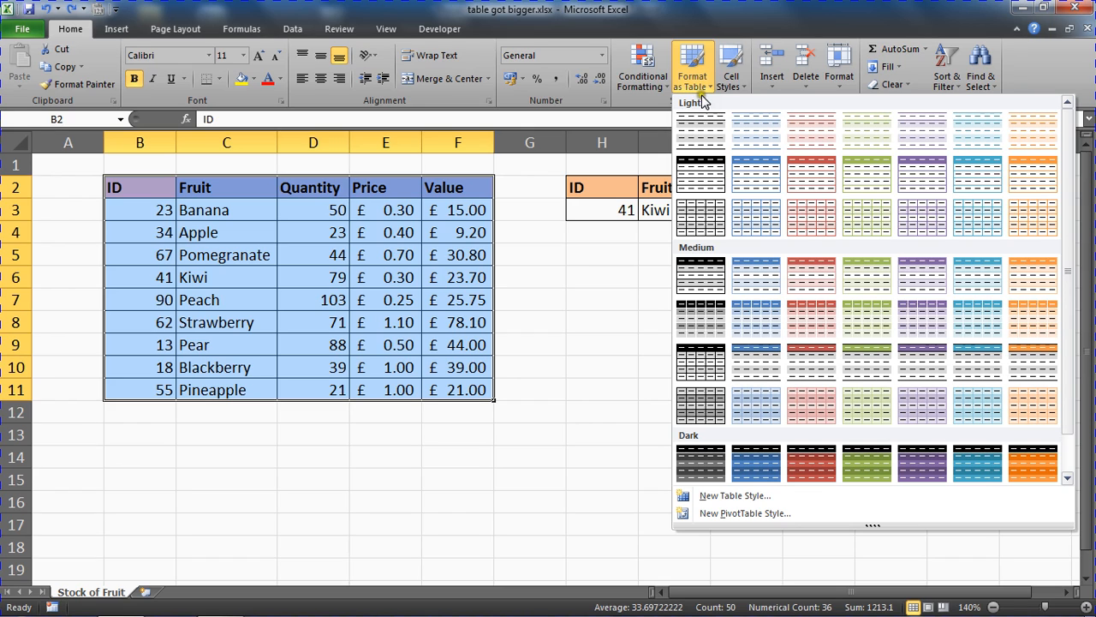
{"action": "mouse_move", "coordinate": [867, 278]}
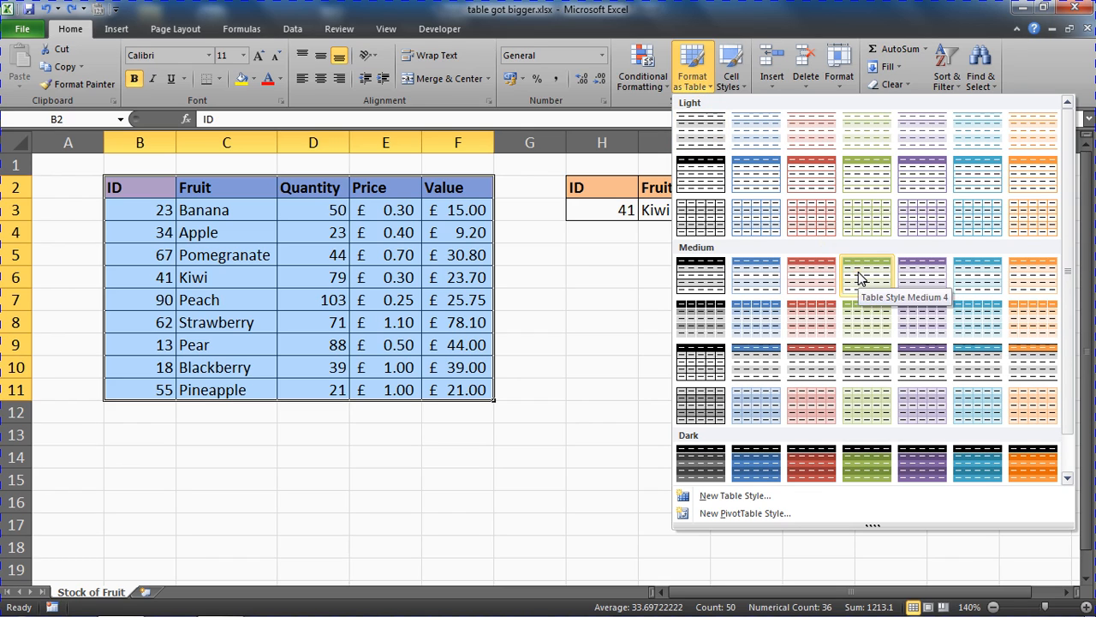
{"action": "mouse_move", "coordinate": [867, 360]}
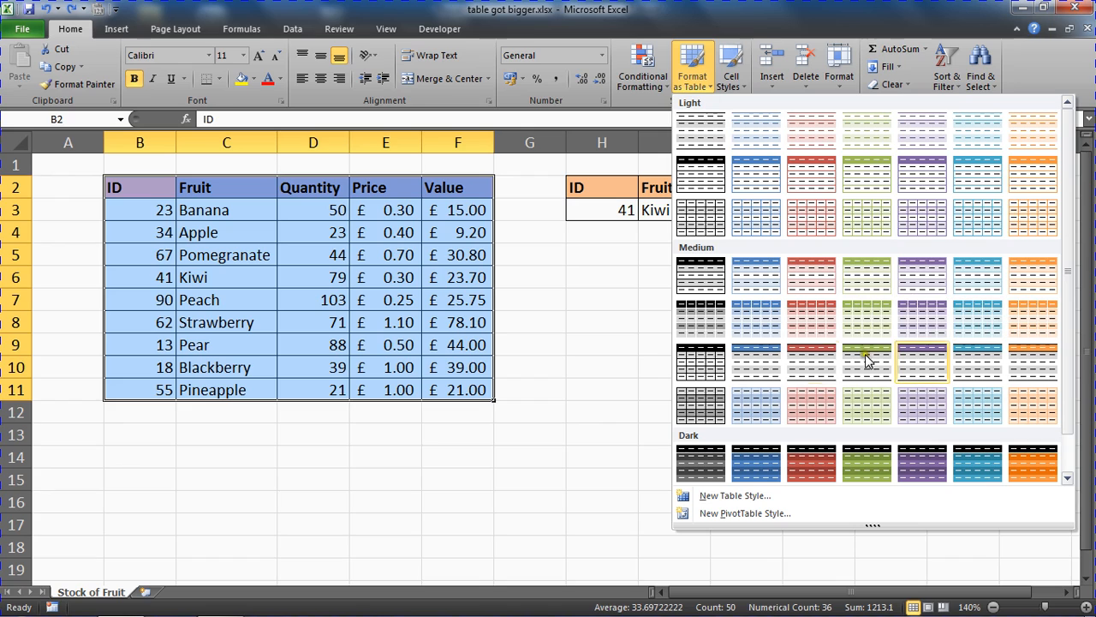
{"action": "mouse_move", "coordinate": [867, 275]}
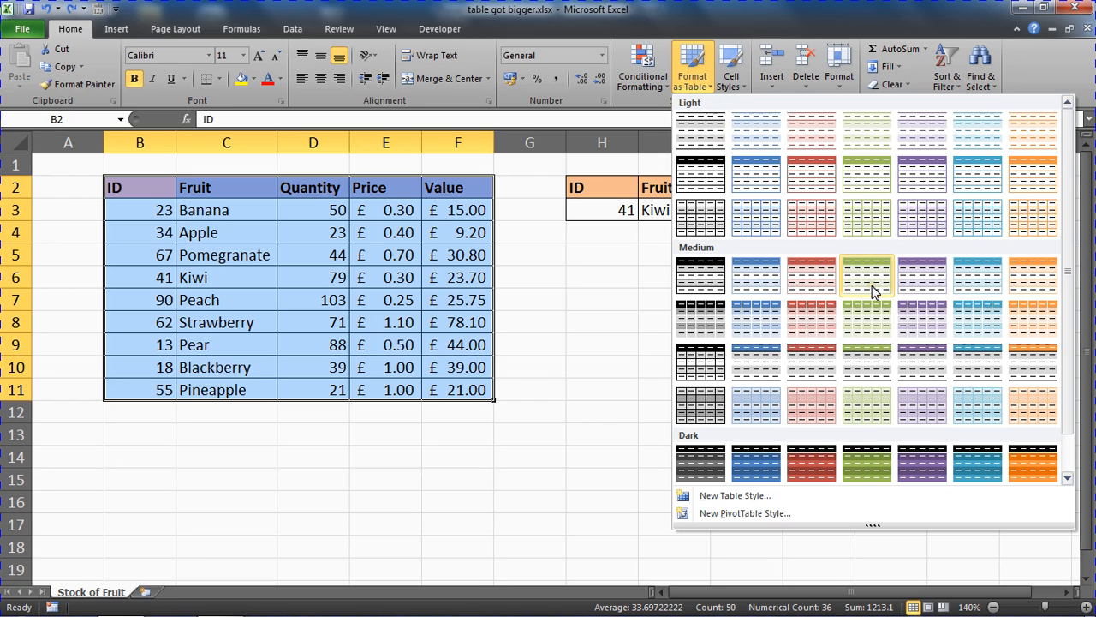
{"action": "mouse_move", "coordinate": [873, 332]}
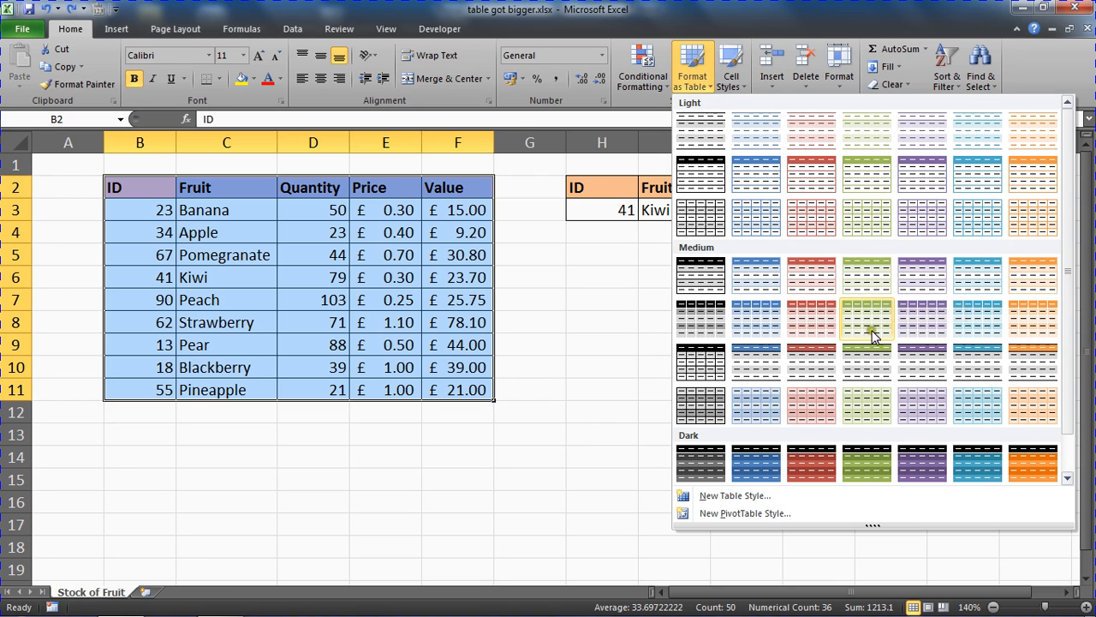
Apply a green table style to B2:F11 with 'My table has headers' kept on.
{"action": "right_click", "coordinate": [867, 363]}
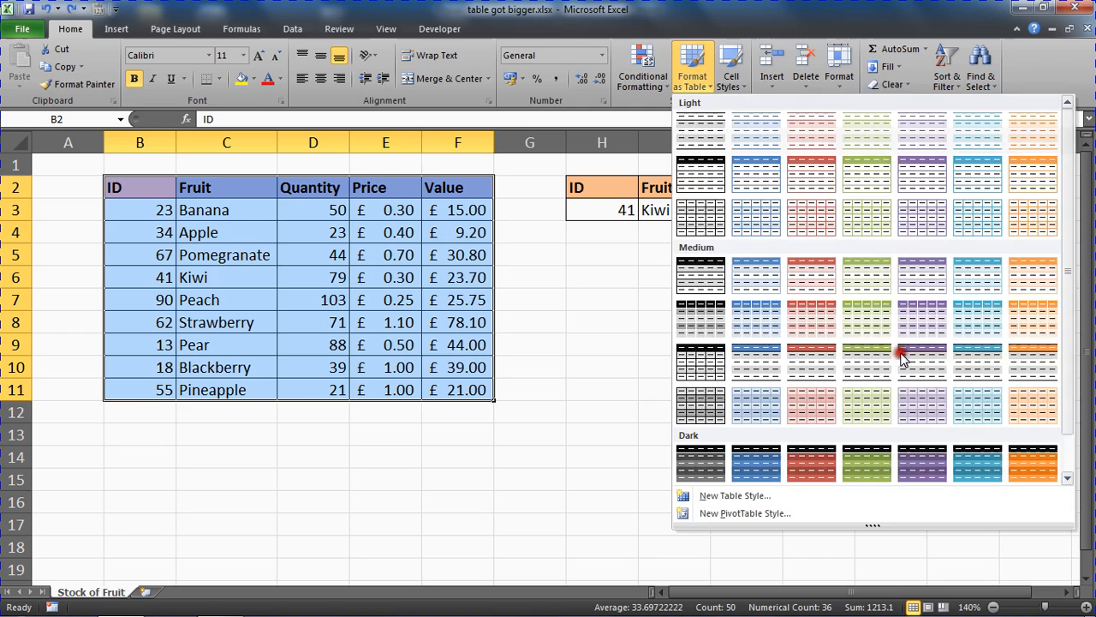
{"action": "left_click", "coordinate": [921, 360]}
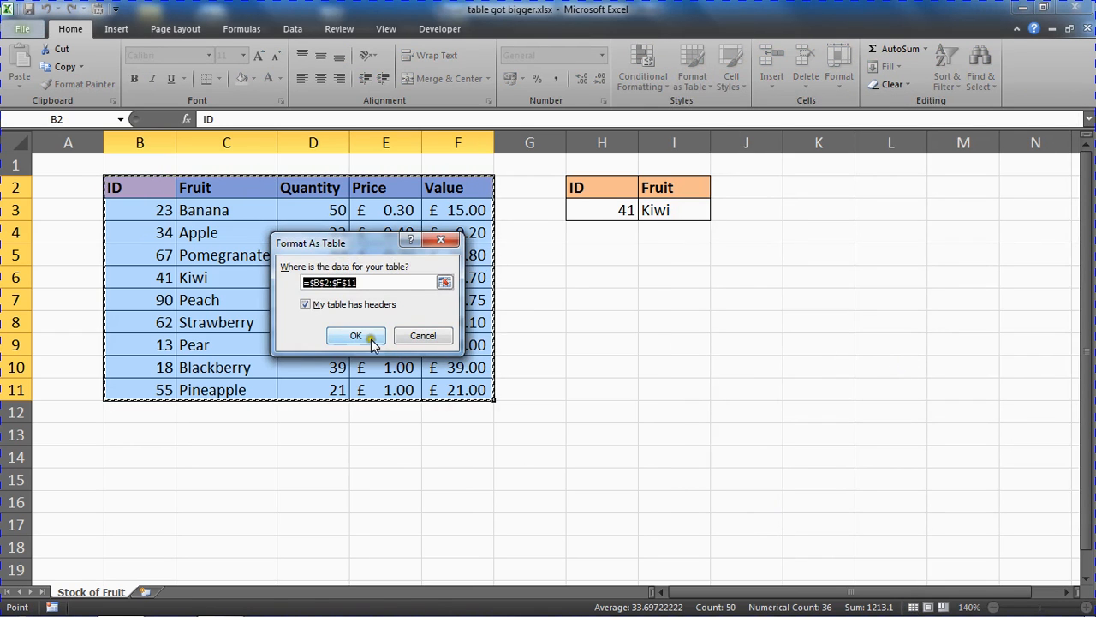
{"action": "left_click", "coordinate": [357, 334]}
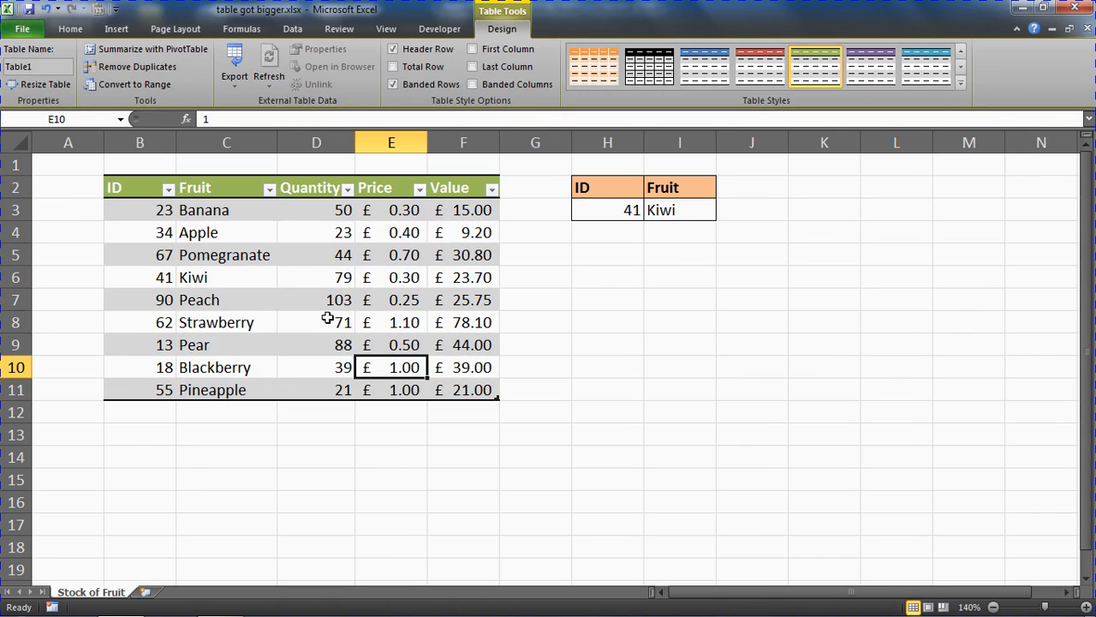
{"action": "left_click", "coordinate": [960, 86]}
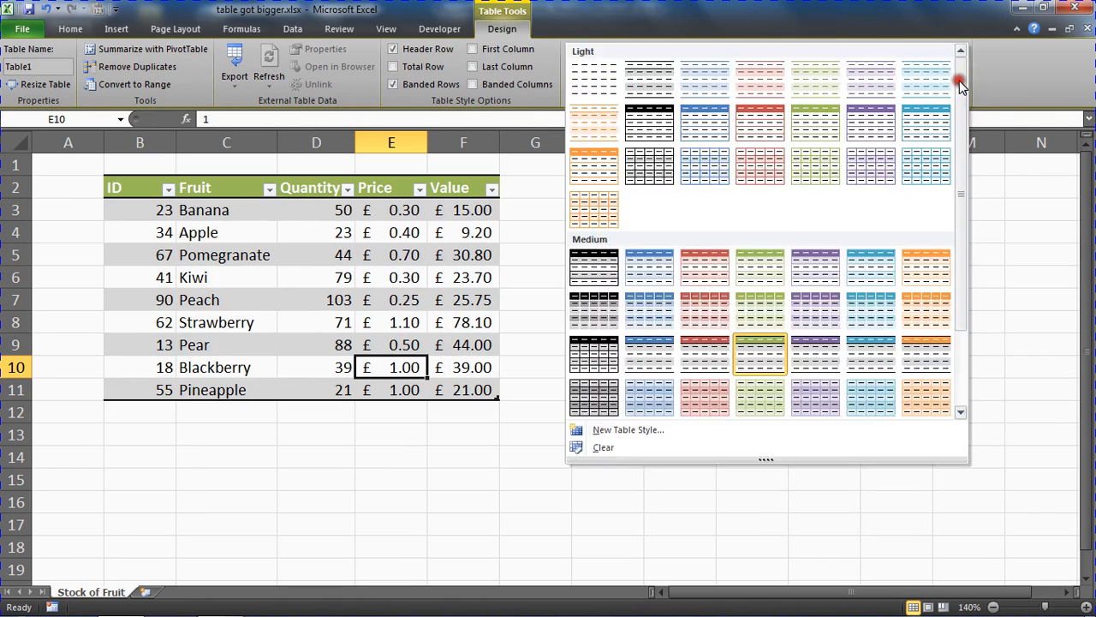
{"action": "left_click", "coordinate": [593, 80]}
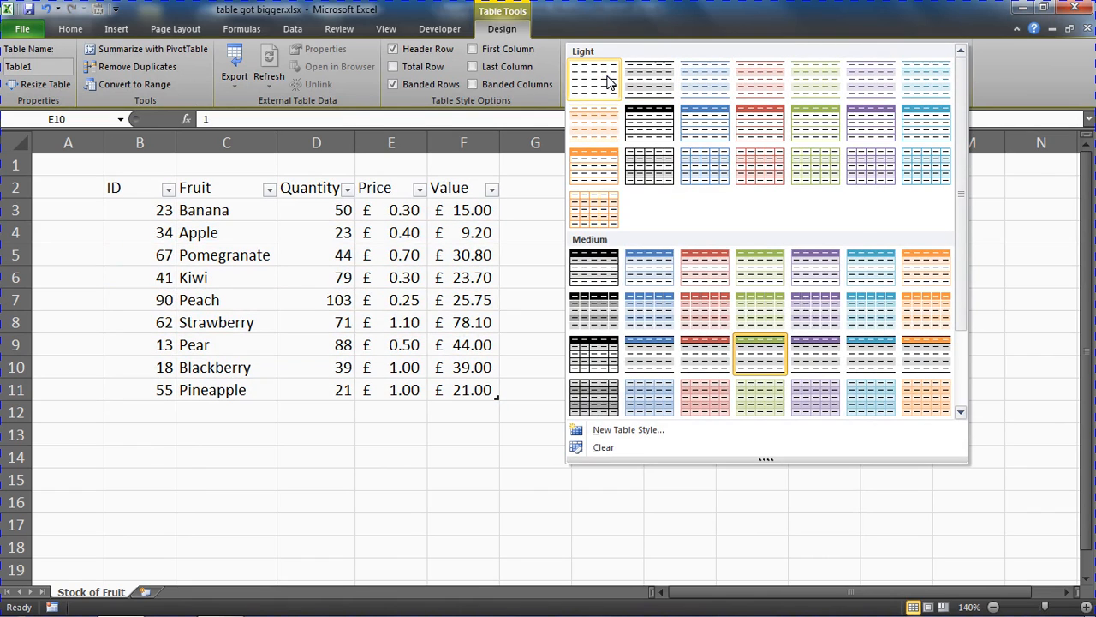
{"action": "left_click", "coordinate": [593, 81]}
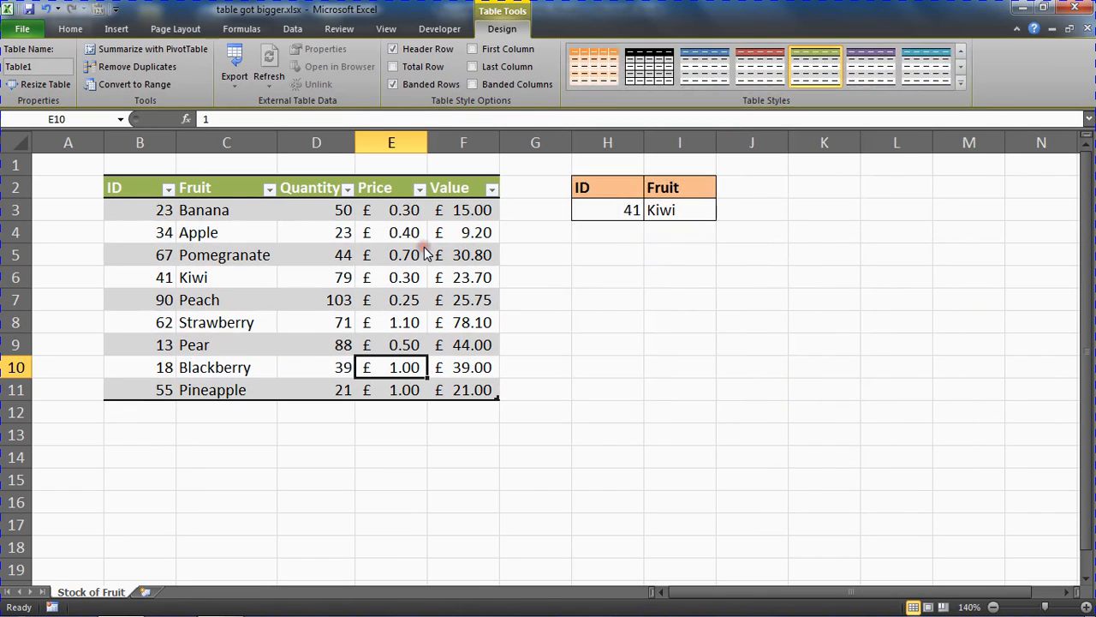
{"action": "mouse_move", "coordinate": [376, 358]}
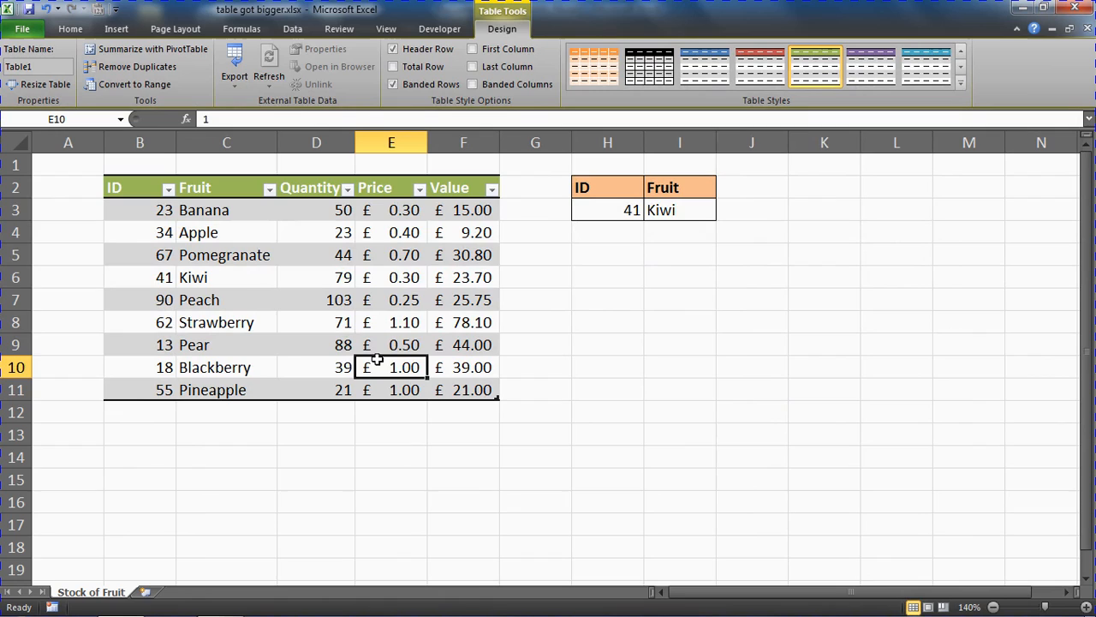
{"action": "mouse_move", "coordinate": [370, 255]}
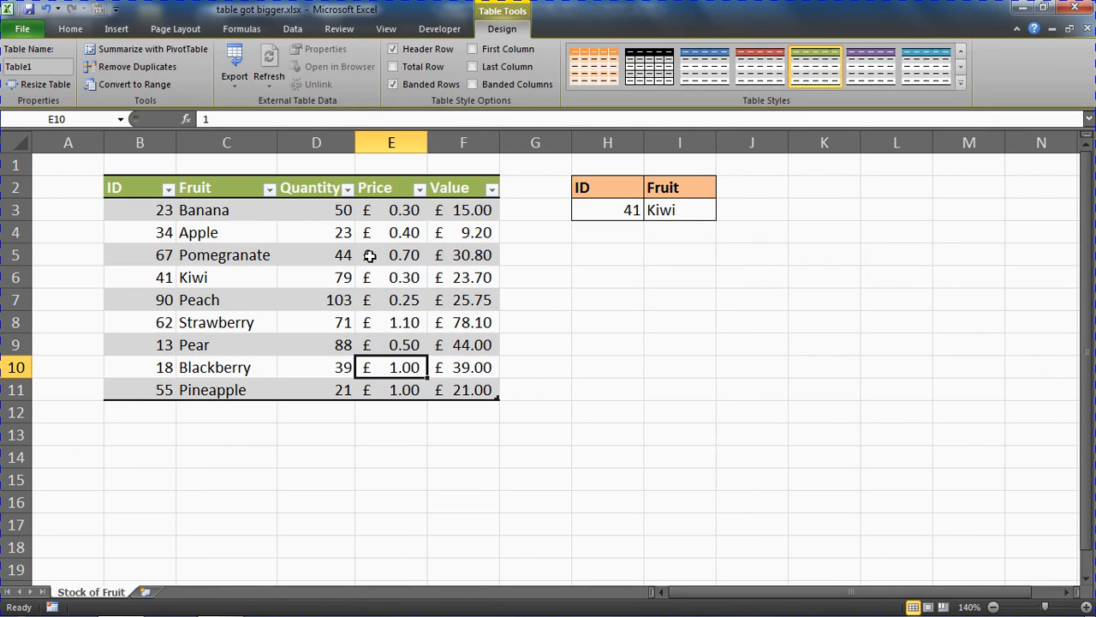
{"action": "mouse_move", "coordinate": [300, 298]}
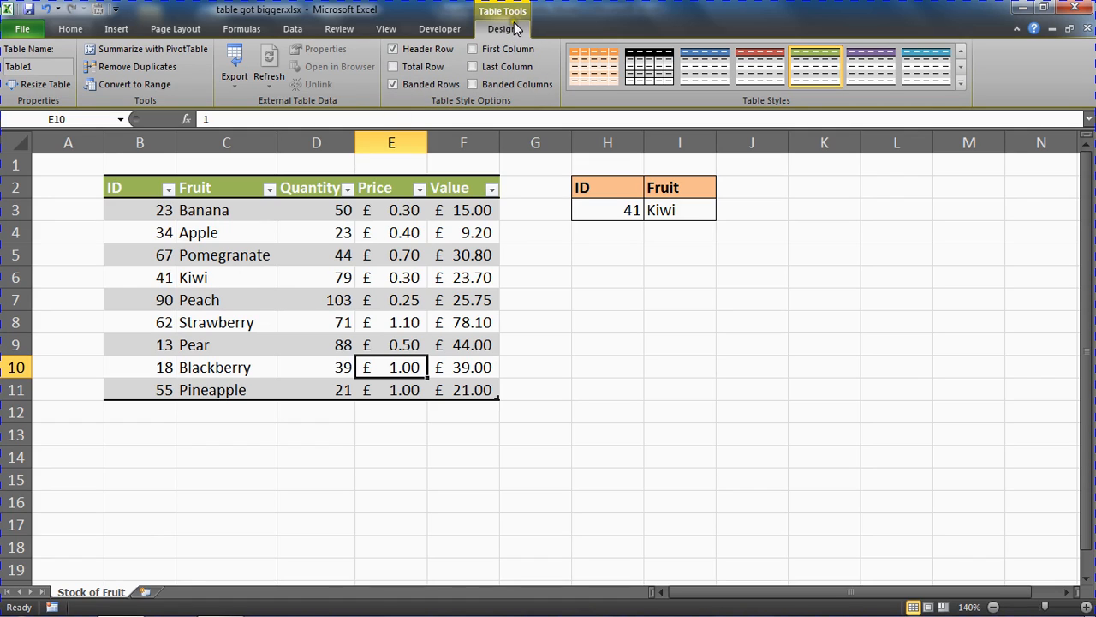
{"action": "left_click", "coordinate": [38, 65]}
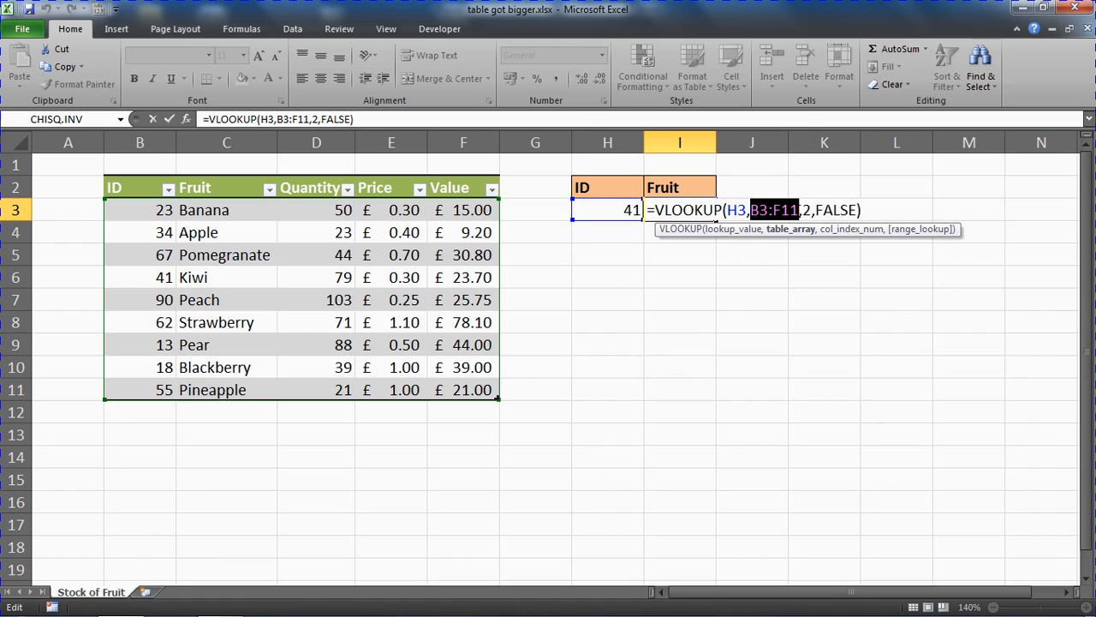
Replace B3:F11 in the I3 VLOOKUP with the FruitList table name via autocomplete.
{"action": "type", "text": "Fr"}
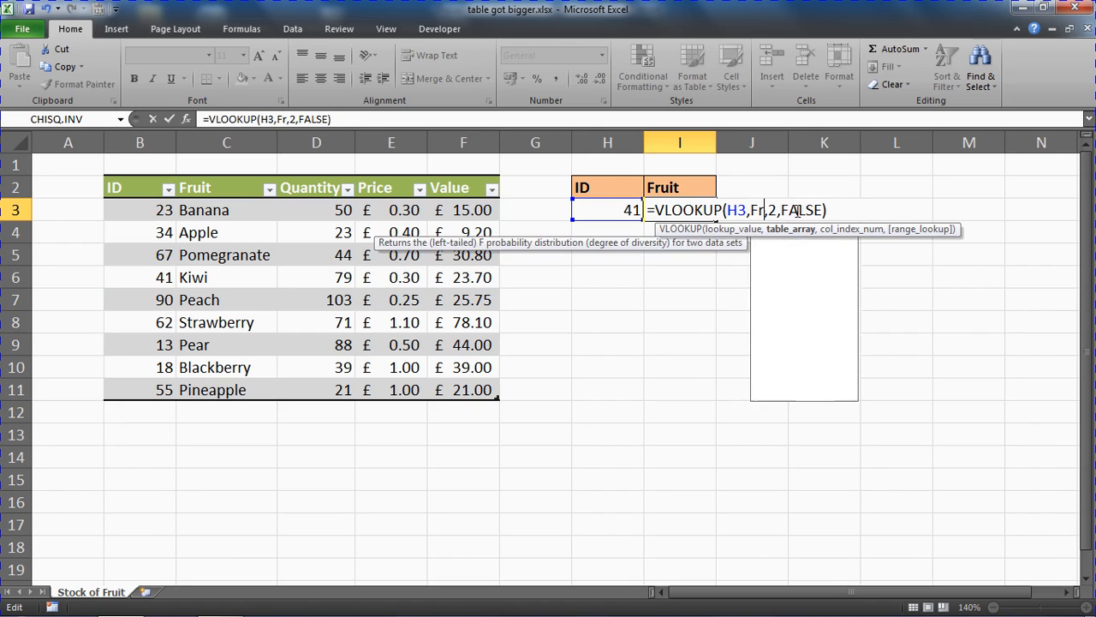
{"action": "type", "text": "ui"}
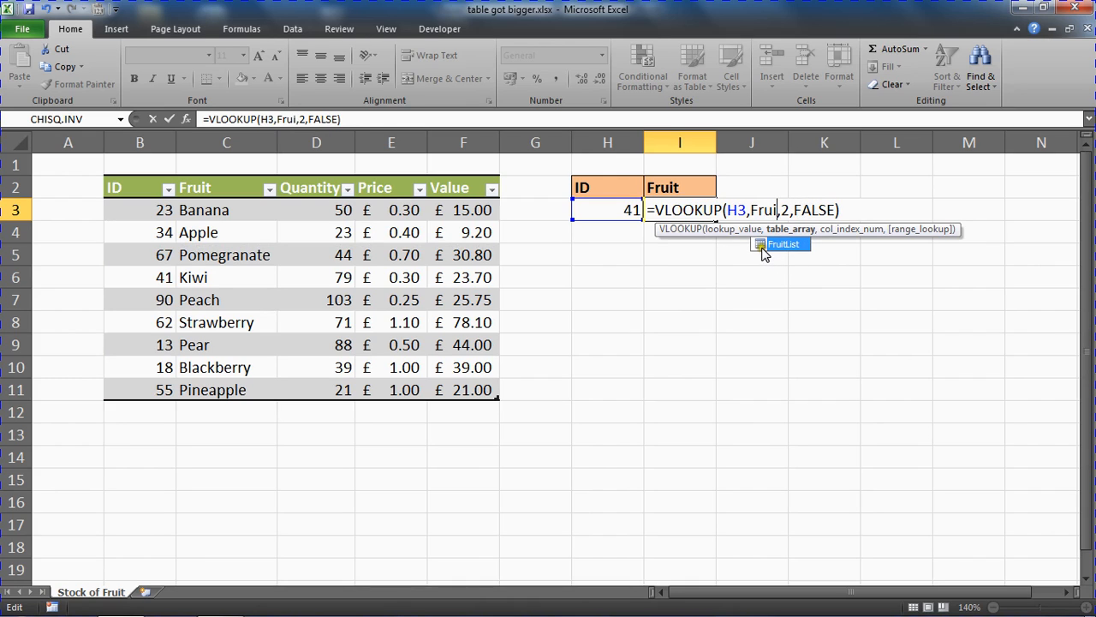
{"action": "mouse_move", "coordinate": [786, 257]}
{"action": "type", "text": "tList"}
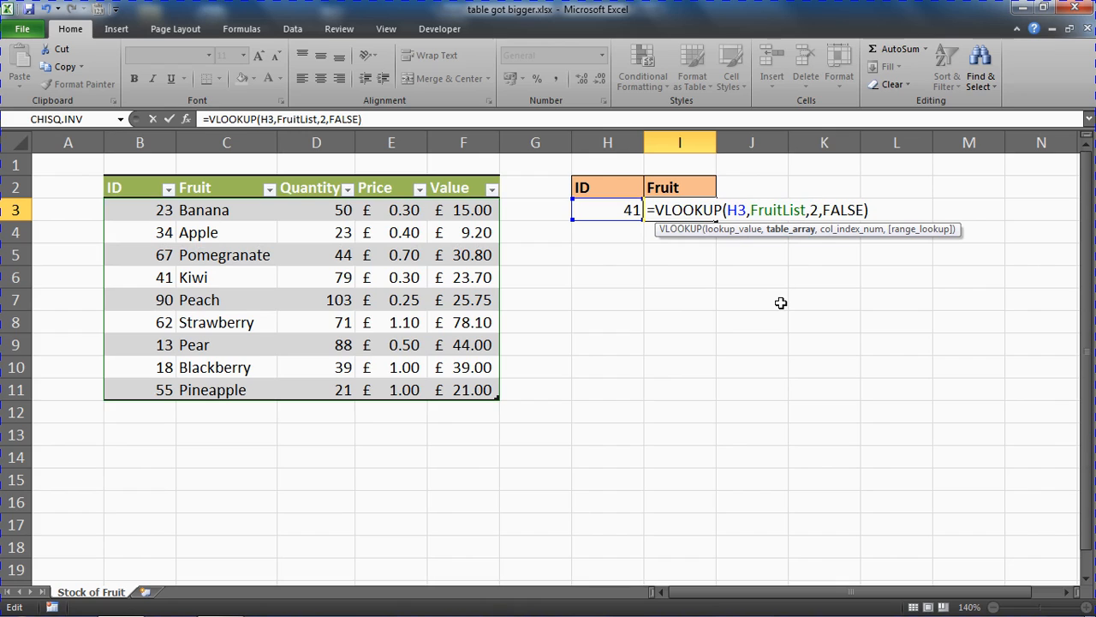
{"action": "key", "text": "Return"}
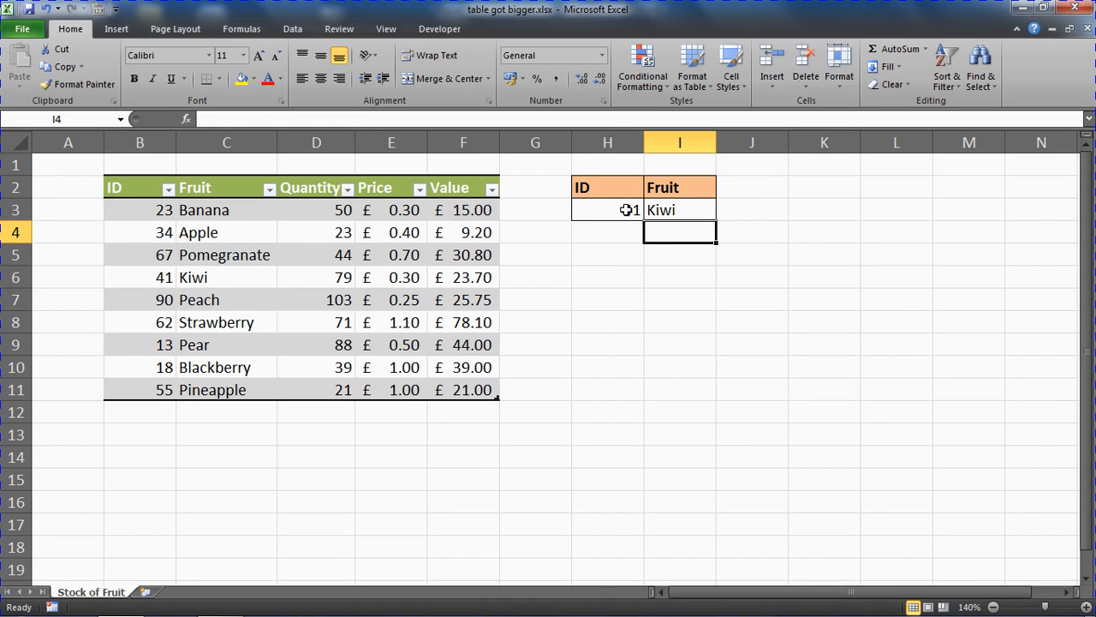
Add Grapes (77, 44, £1.20) and Plum (93, 76, £0.80) rows so the table auto-expands.
{"action": "left_click", "coordinate": [606, 209]}
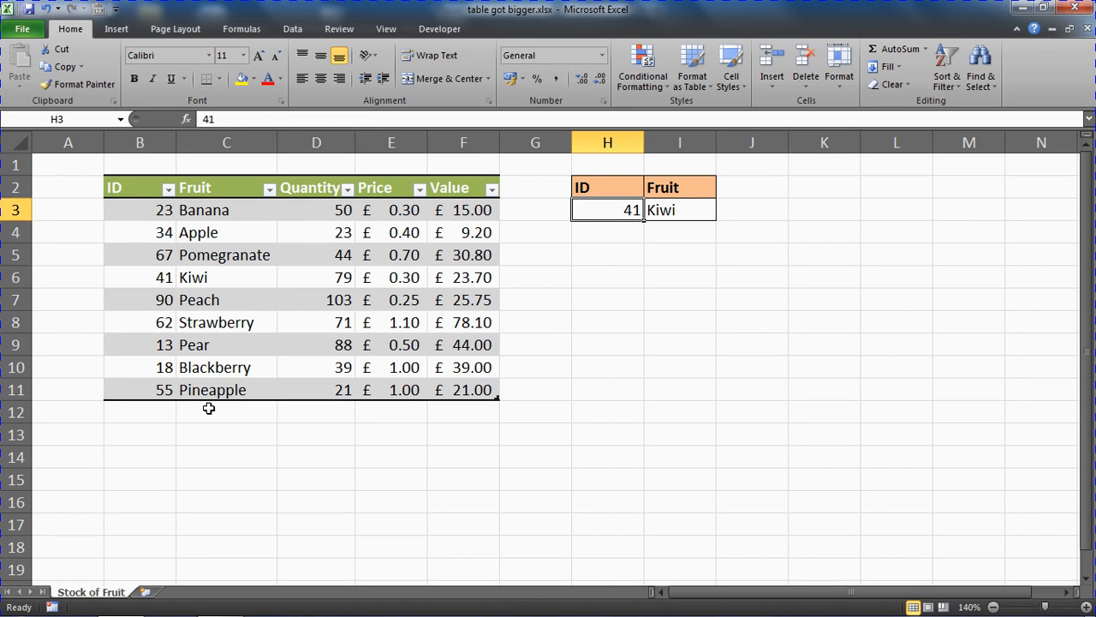
{"action": "type", "text": "77"}
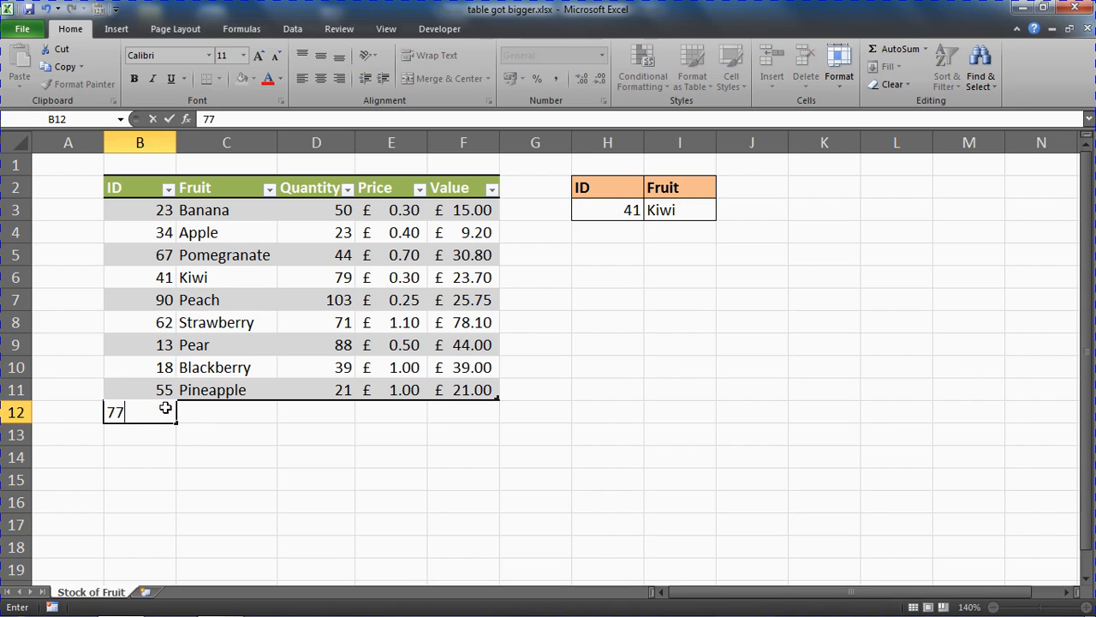
{"action": "type", "text": "Grapes"}
{"action": "left_click", "coordinate": [317, 411]}
{"action": "type", "text": "44"}
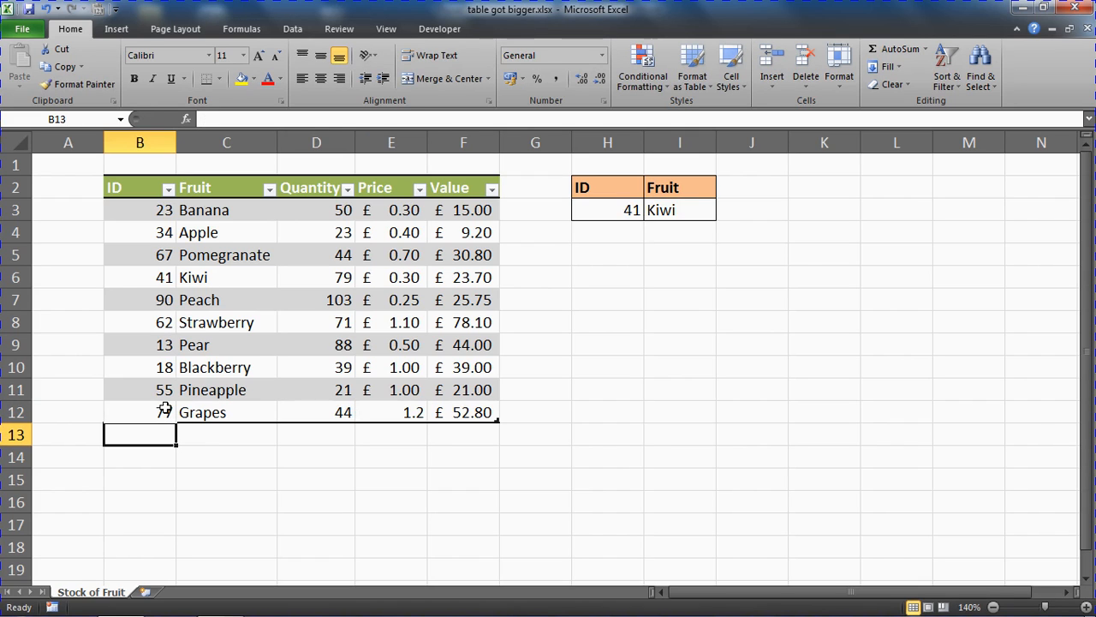
{"action": "type", "text": "93"}
{"action": "left_click", "coordinate": [226, 435]}
{"action": "type", "text": "Plum"}
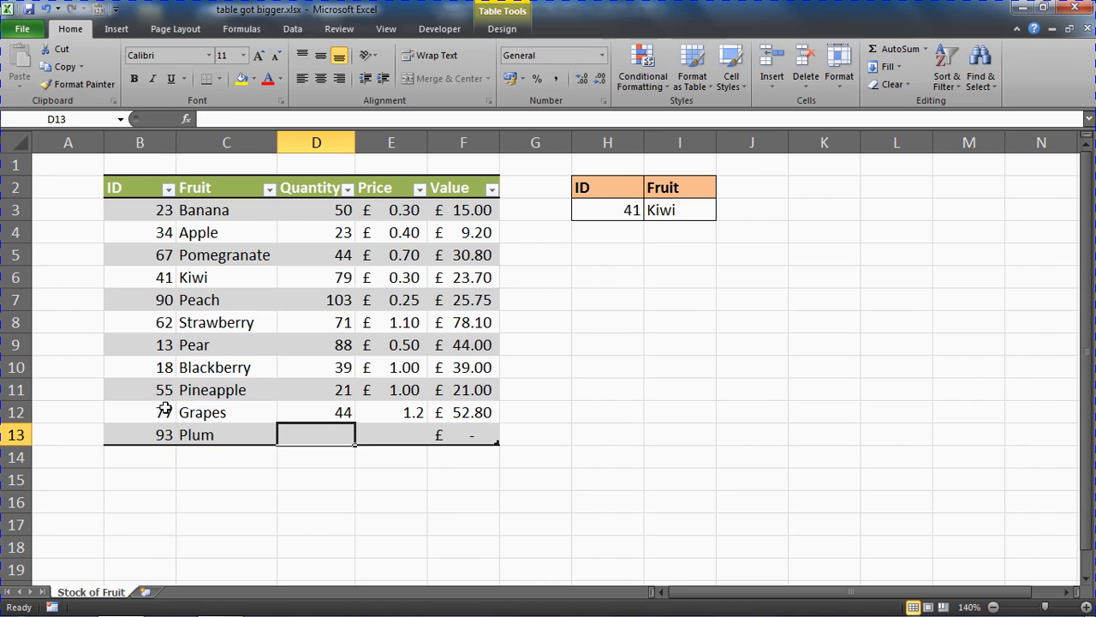
{"action": "type", "text": "76"}
{"action": "left_click", "coordinate": [393, 435]}
{"action": "type", "text": "0.8"}
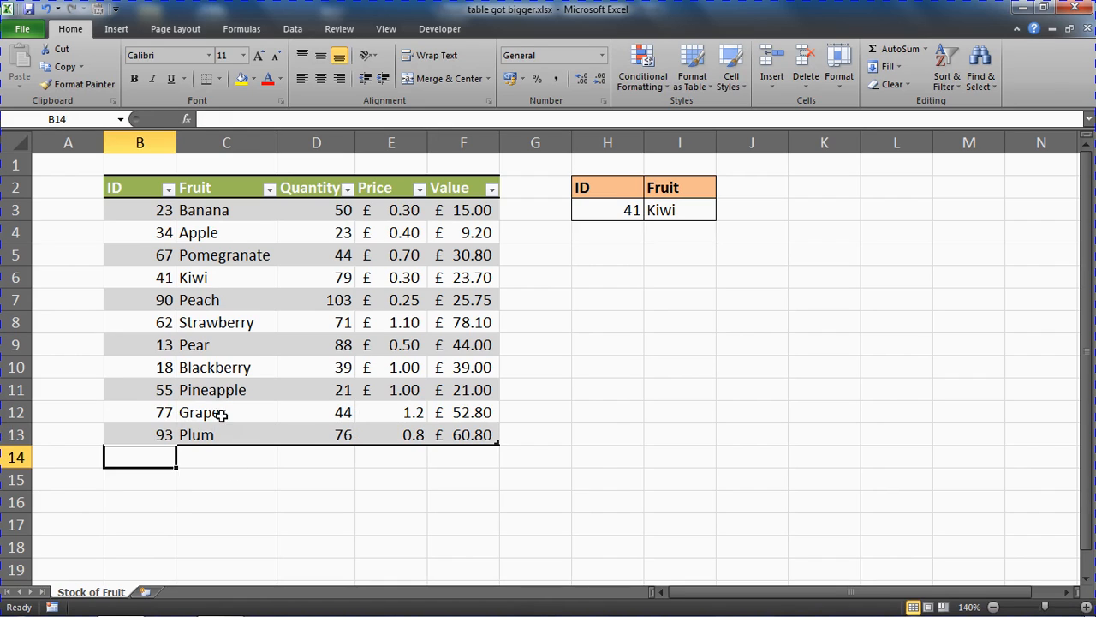
{"action": "mouse_move", "coordinate": [250, 358]}
{"action": "type", "text": "7"}
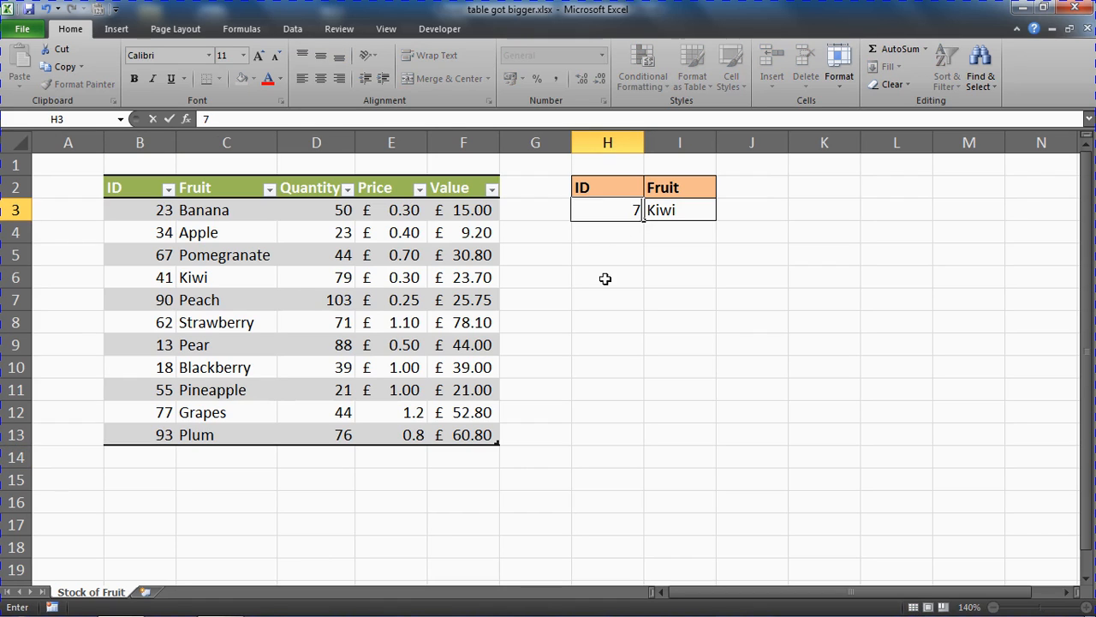
Set H3 to 93 and re-enter =VLOOKUP(H3,FruitList,2,FALSE) so the result shows Plum.
{"action": "type", "text": "93"}
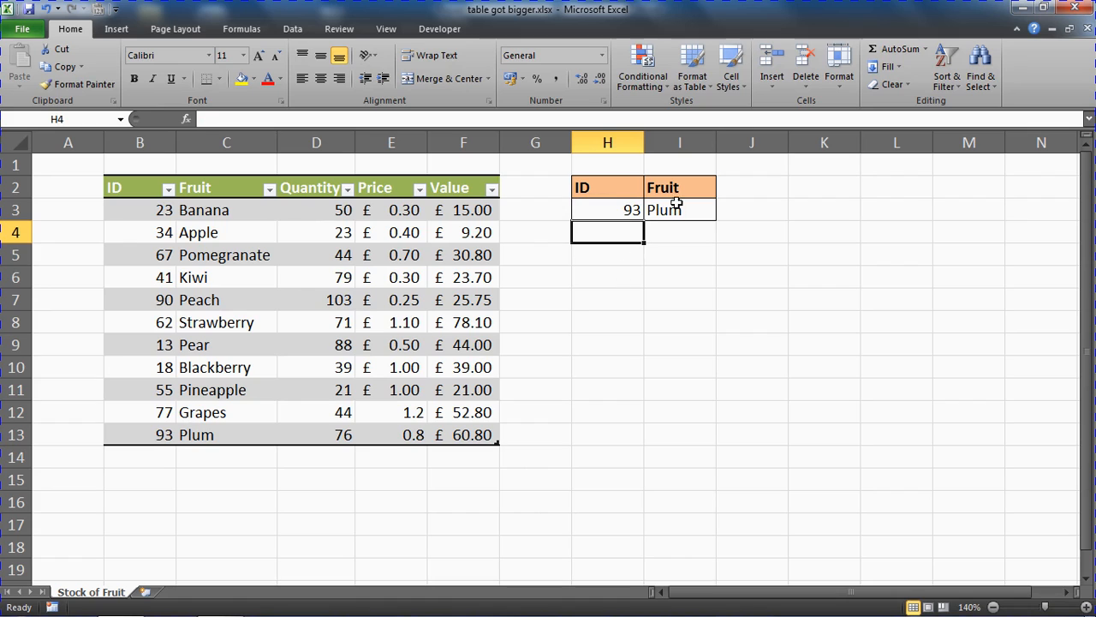
{"action": "type", "text": "=VLOOKUP(H3,FruitList,2,FALSE)"}
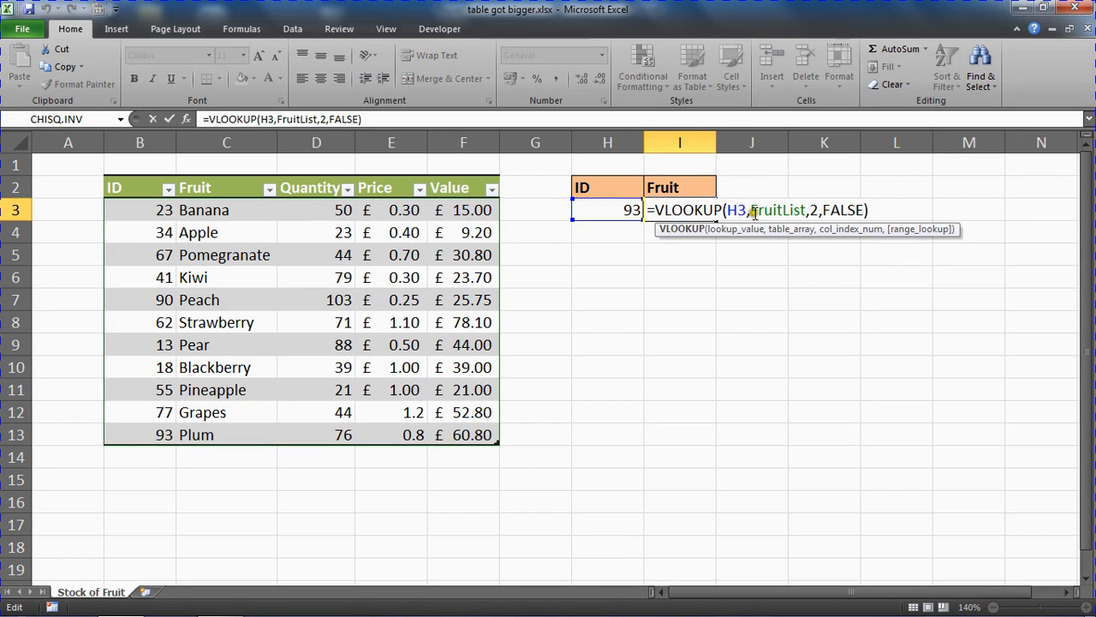
{"action": "key", "text": "Return"}
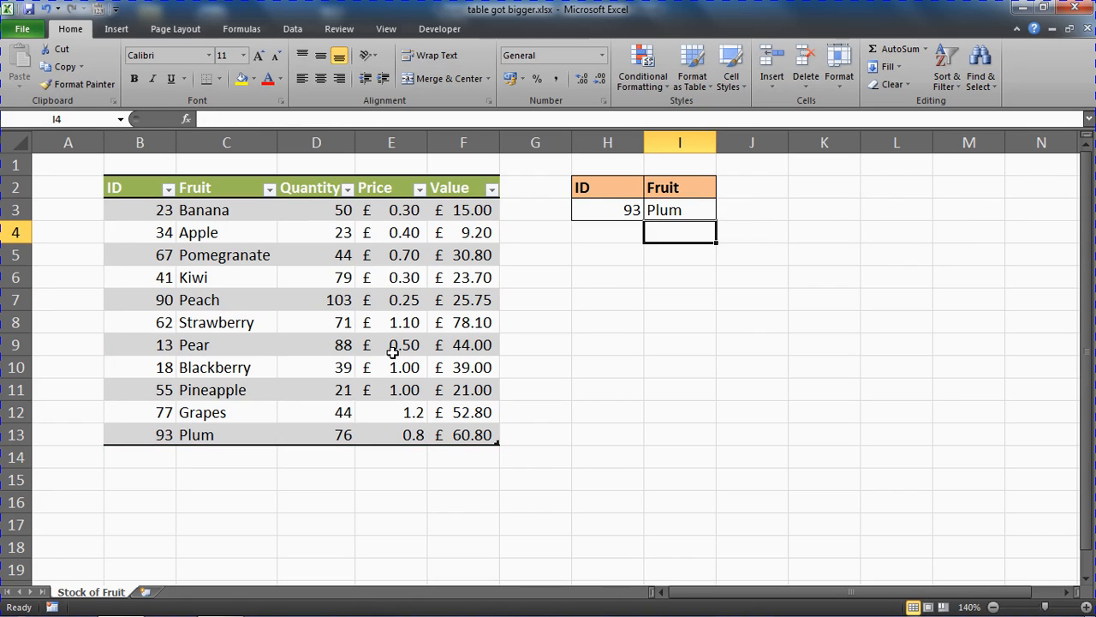
{"action": "mouse_move", "coordinate": [361, 390]}
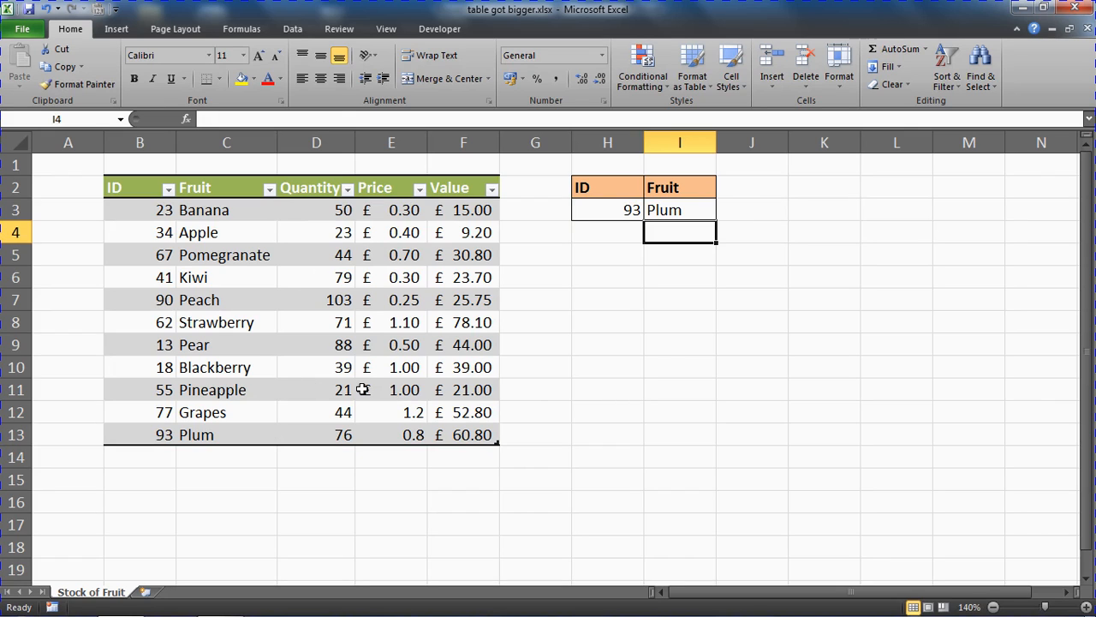
{"action": "mouse_move", "coordinate": [501, 459]}
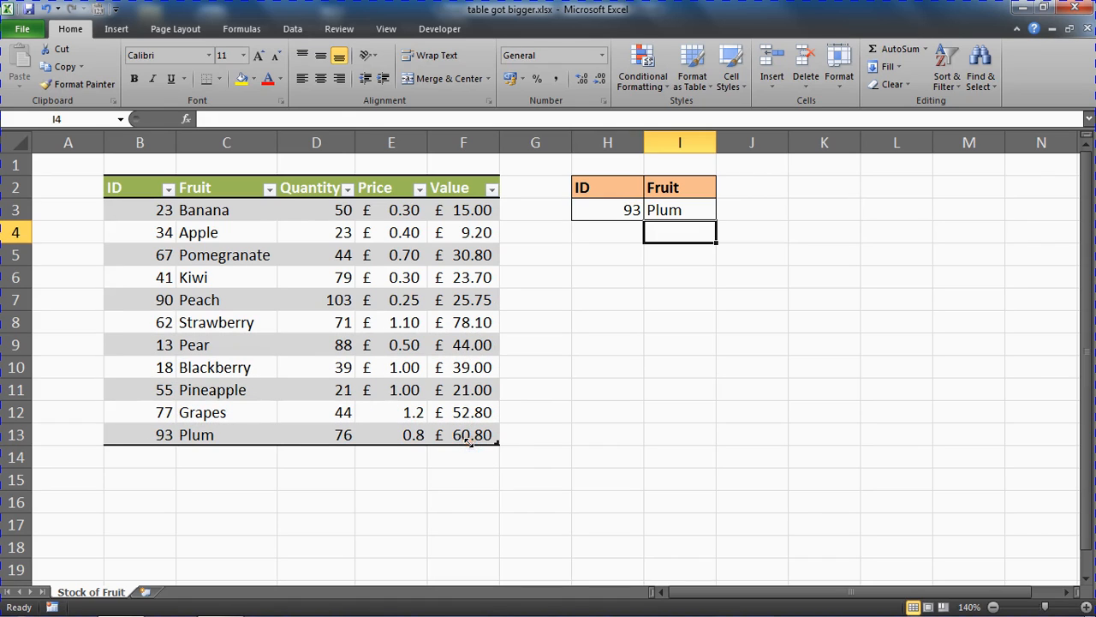
{"action": "left_click", "coordinate": [606, 253]}
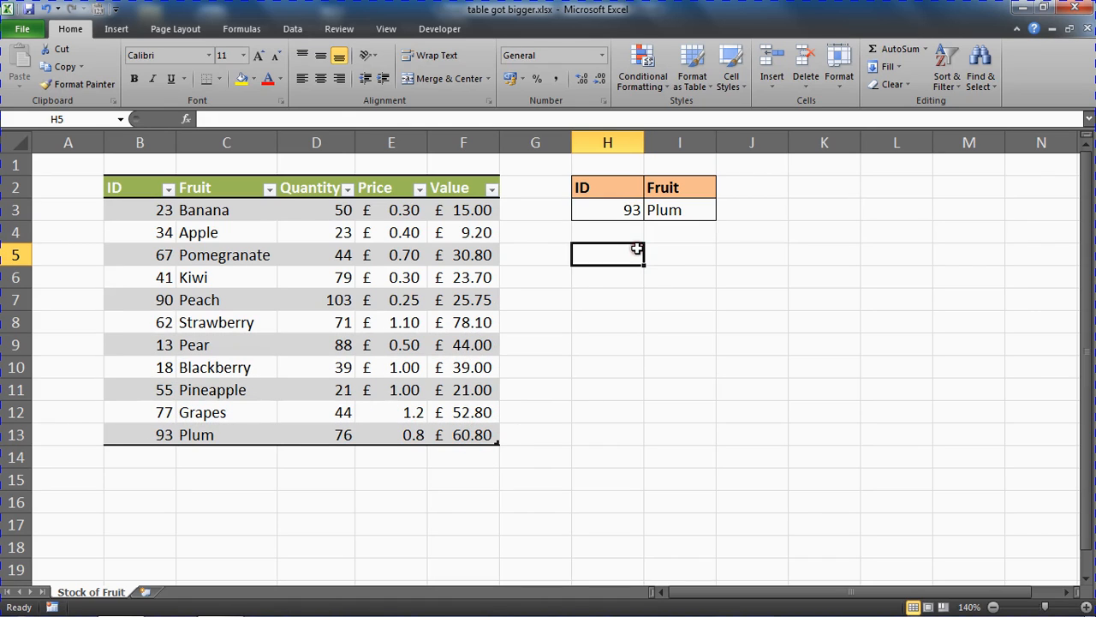
{"action": "mouse_move", "coordinate": [603, 336]}
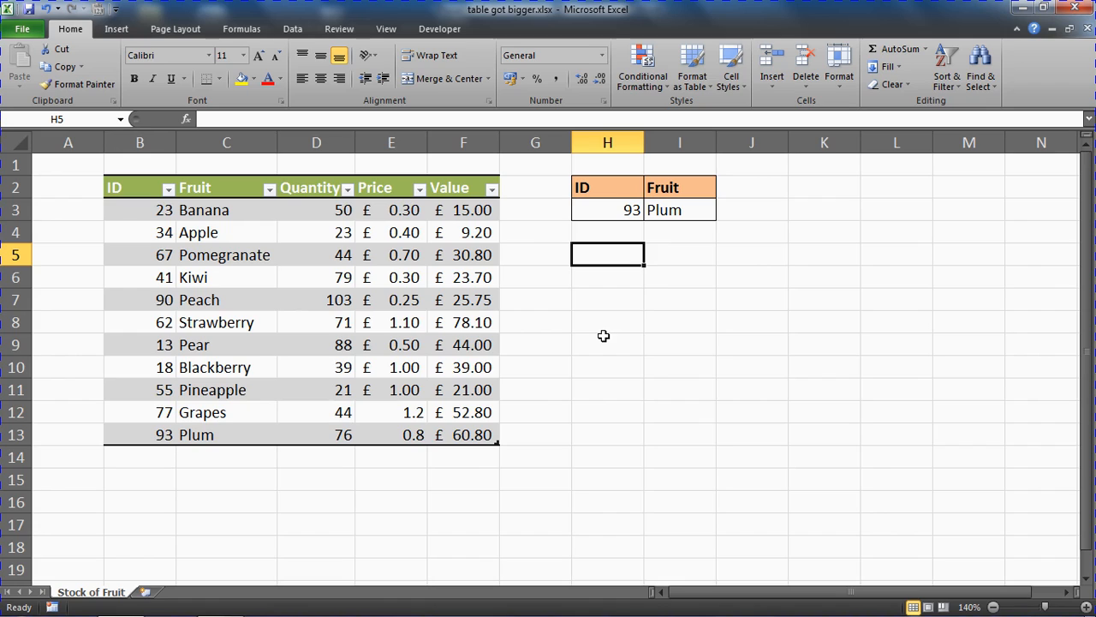
{"action": "mouse_move", "coordinate": [500, 442]}
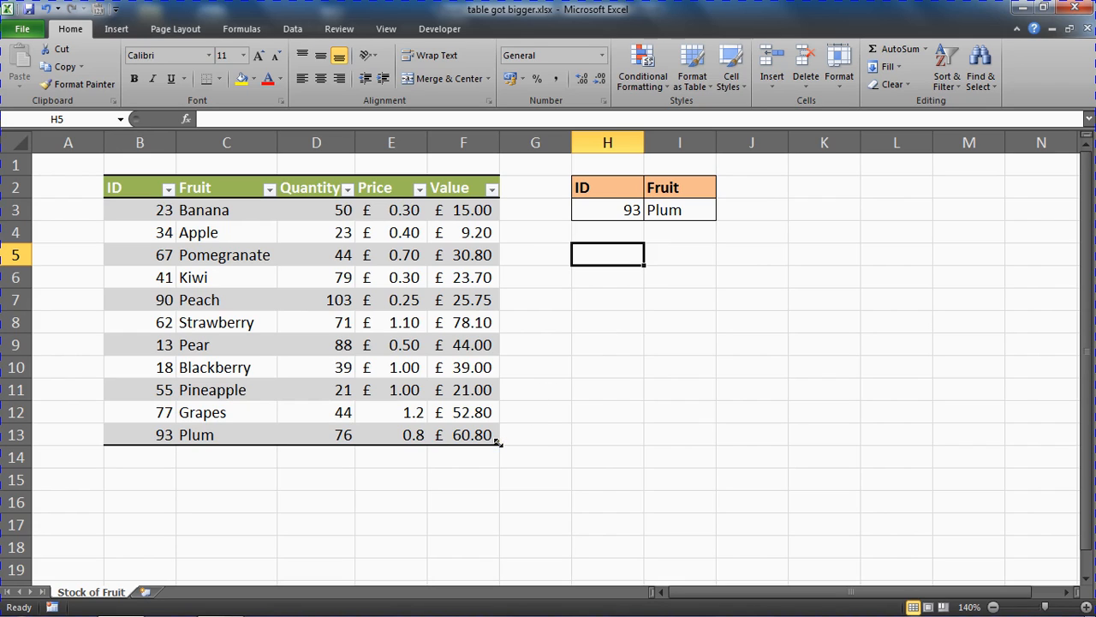
{"action": "mouse_move", "coordinate": [577, 378]}
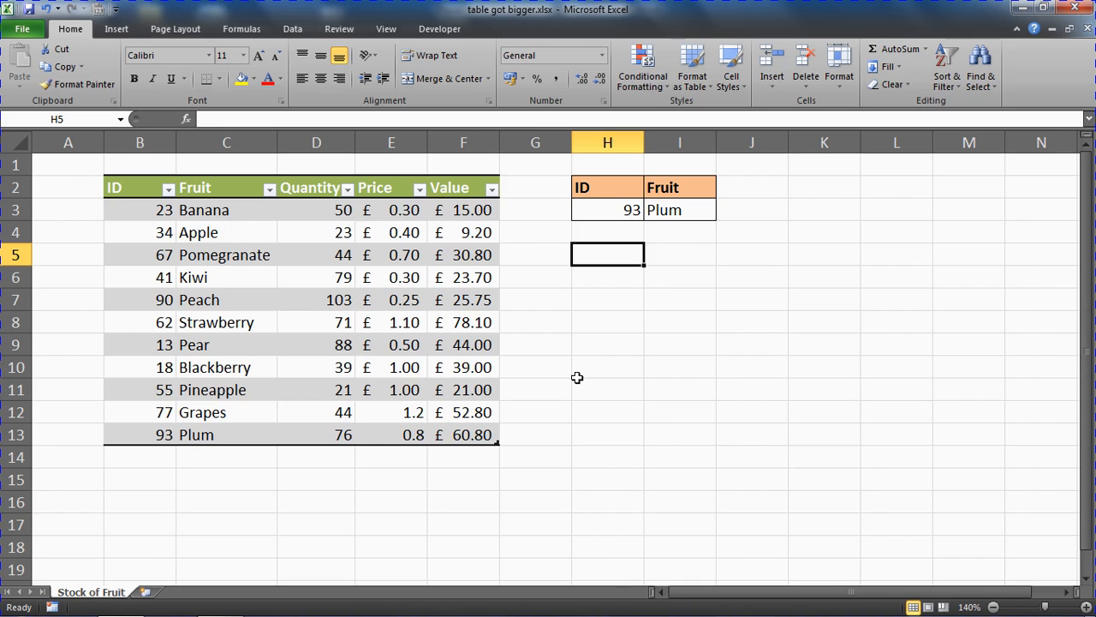
{"action": "left_click", "coordinate": [678, 209]}
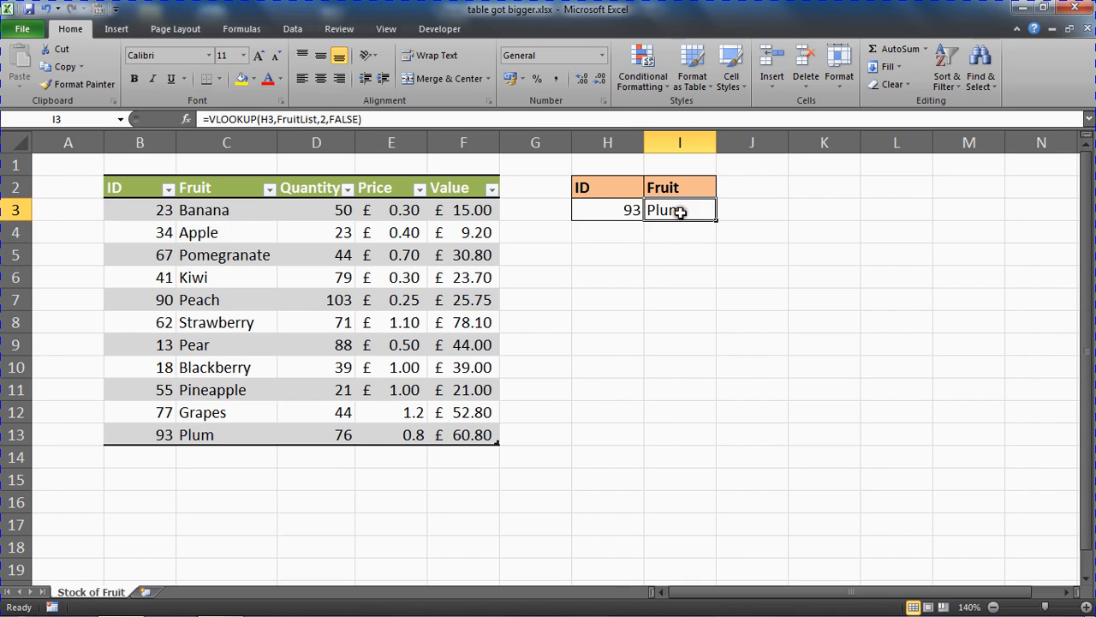
{"action": "mouse_move", "coordinate": [666, 344]}
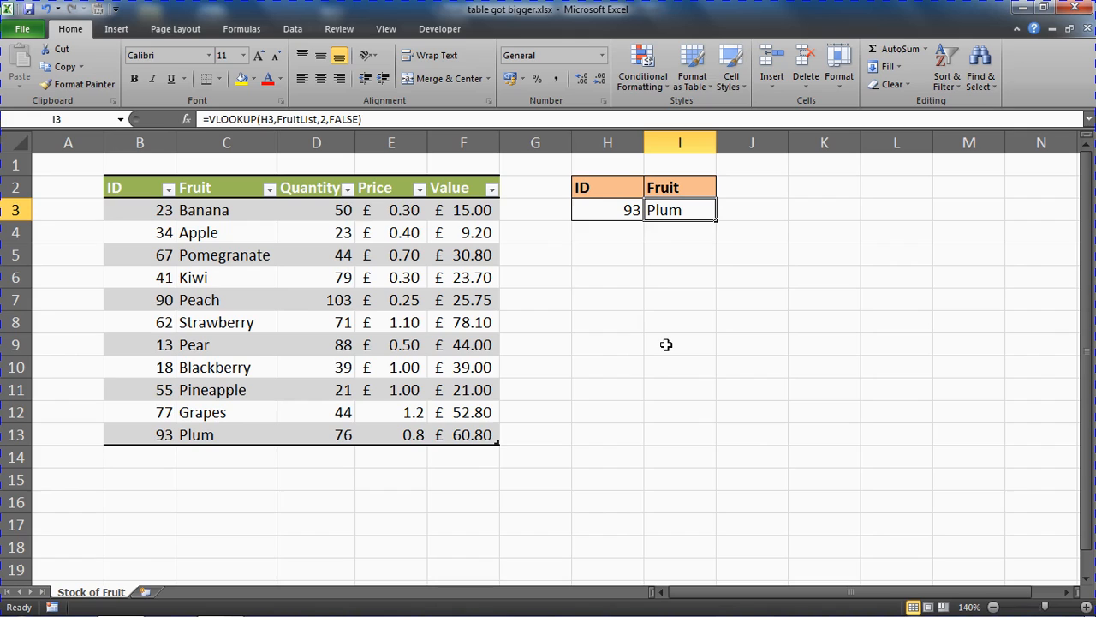